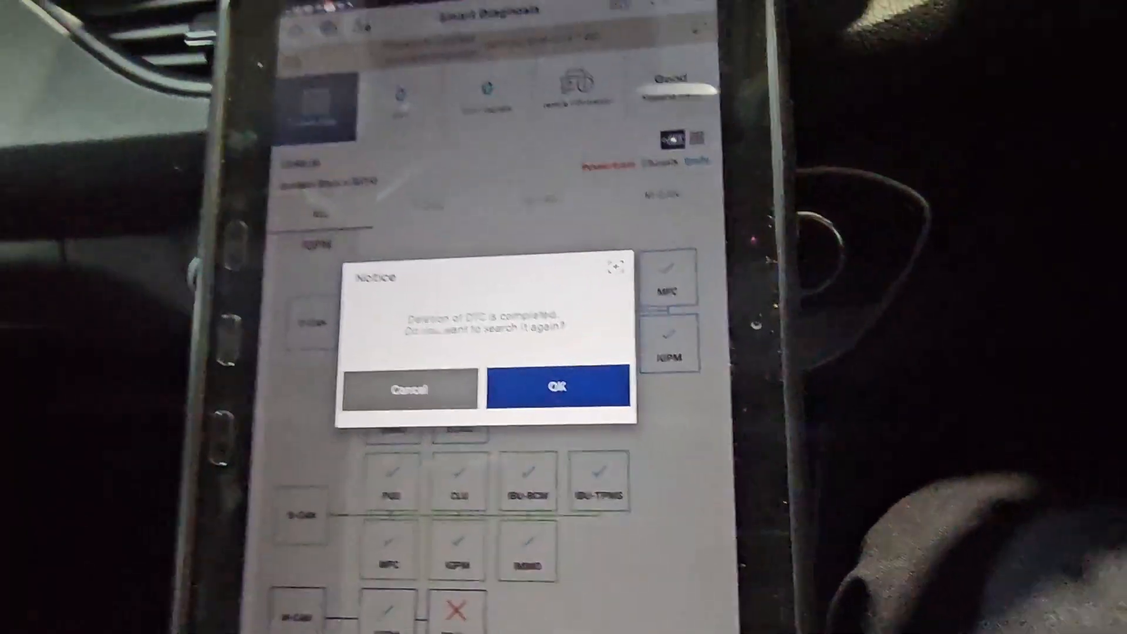
- Rescan the systems after erasing and review the remaining ABS/ESP history code under DTCs
{"action": "left_click", "coordinate": [555, 386]}
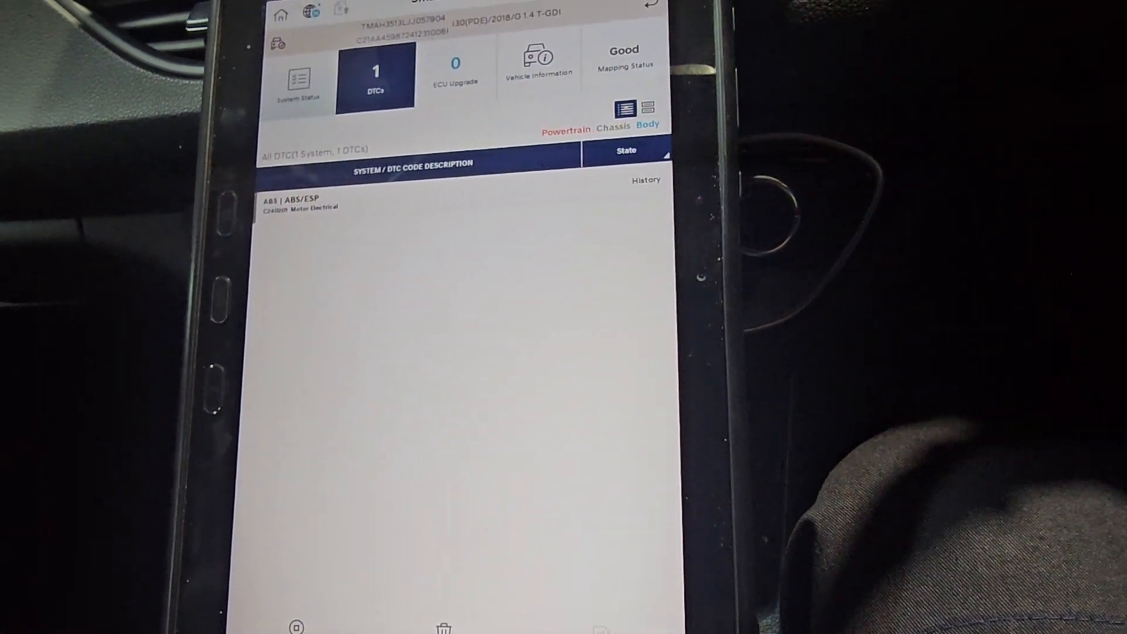
{"action": "left_click", "coordinate": [297, 78]}
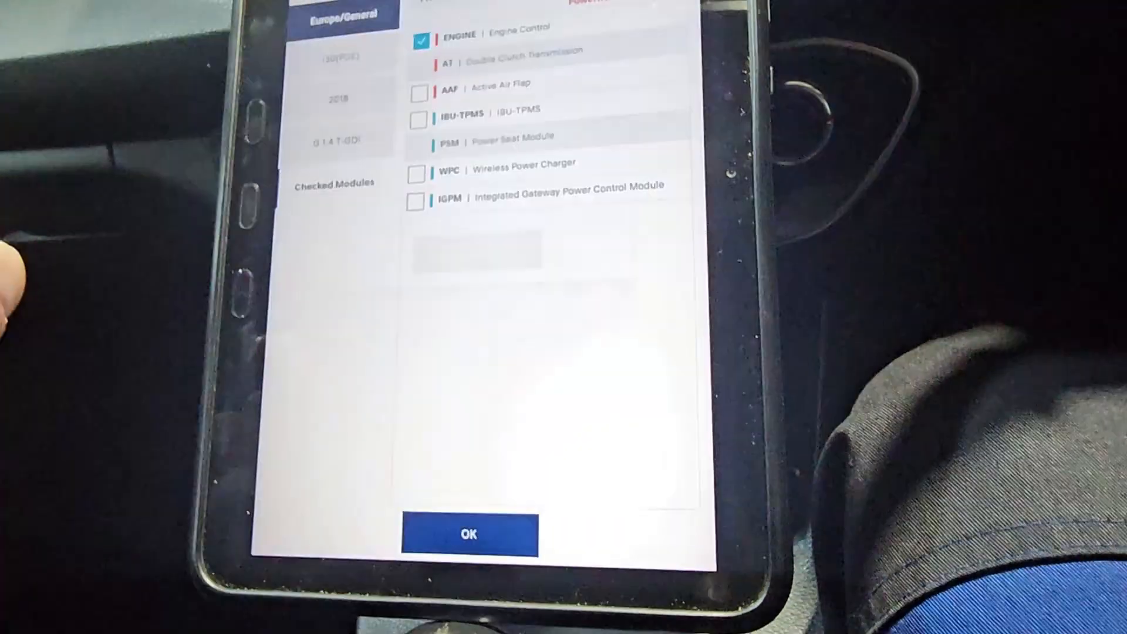
- Bring up the module selection list for reading data, with Engine Control ticked
{"action": "left_click", "coordinate": [470, 533]}
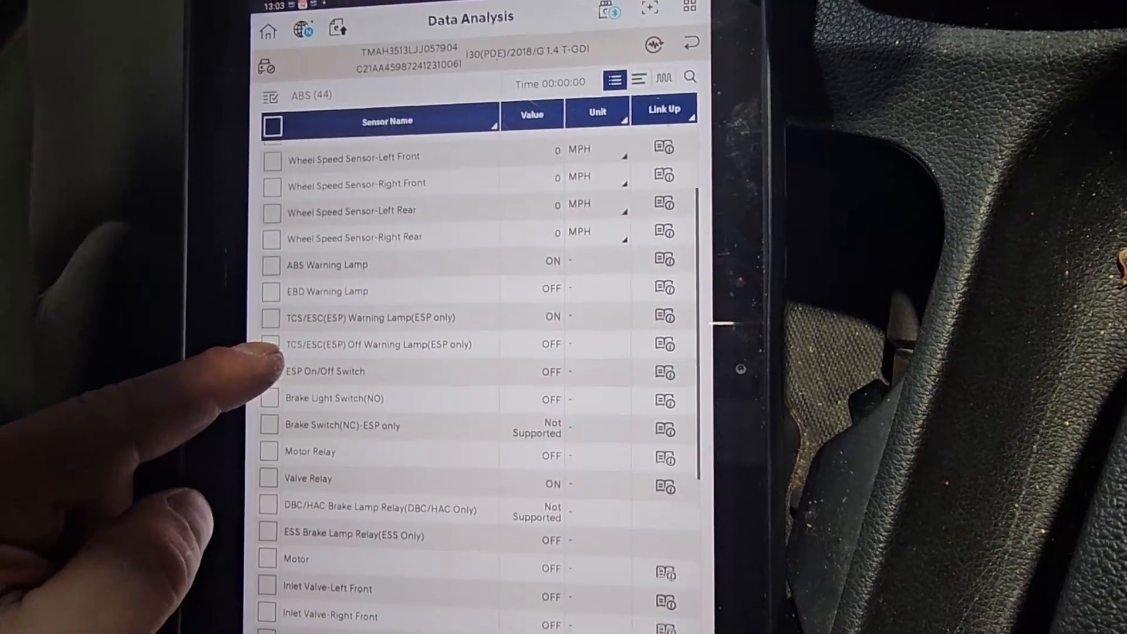
{"action": "scroll", "scroll_direction": "down", "scroll_amount": 3}
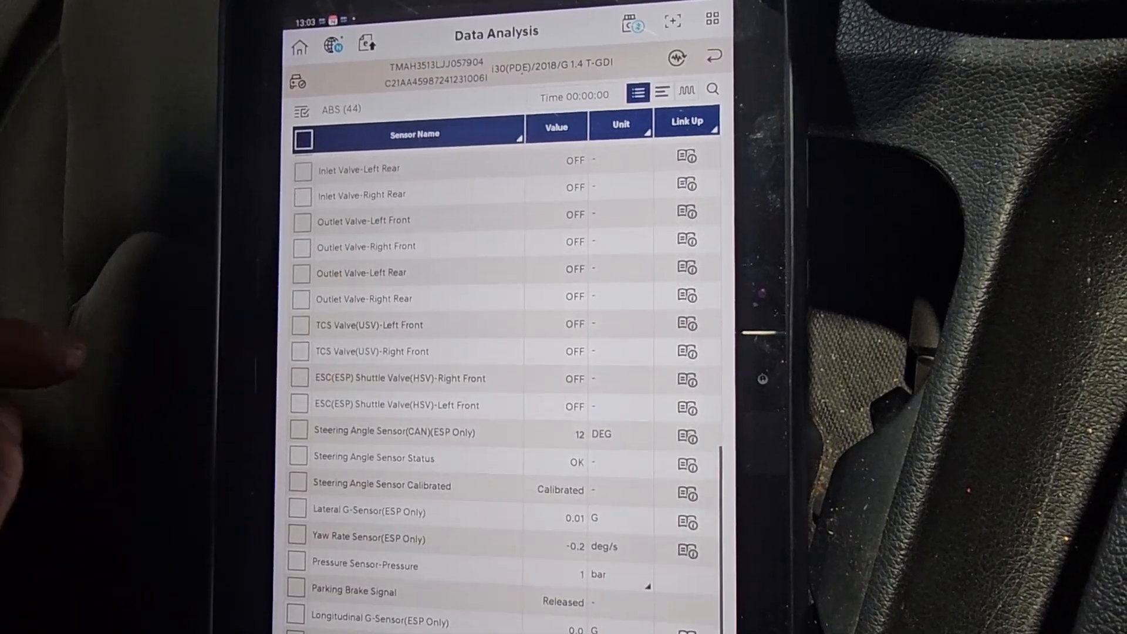
{"action": "scroll", "scroll_direction": "down", "scroll_amount": 3}
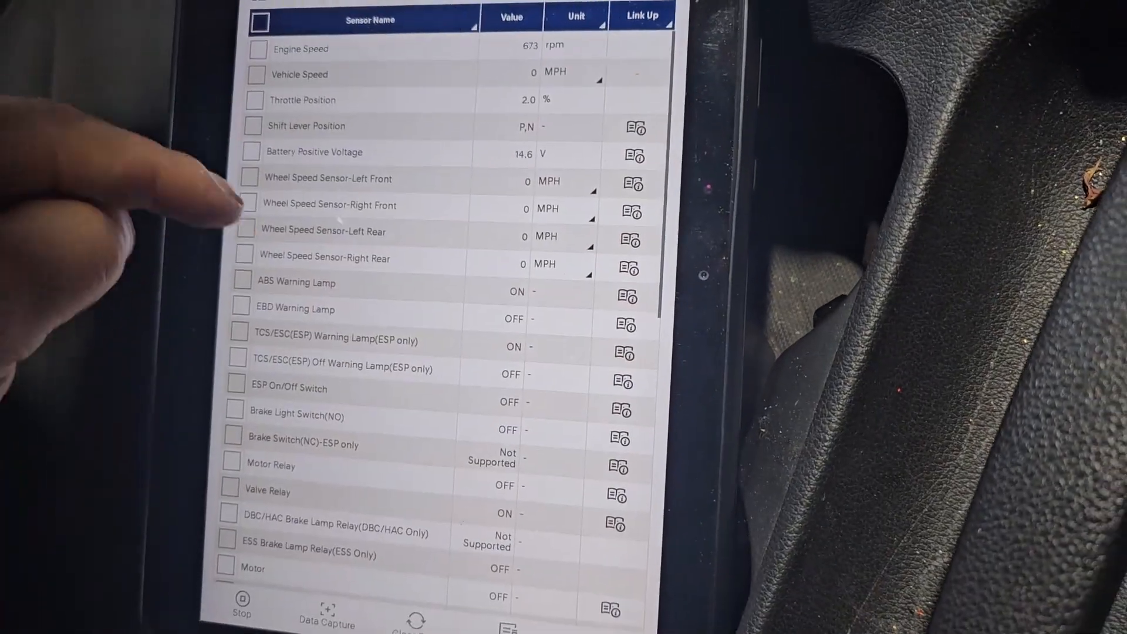
{"action": "scroll", "scroll_direction": "down", "scroll_amount": 3}
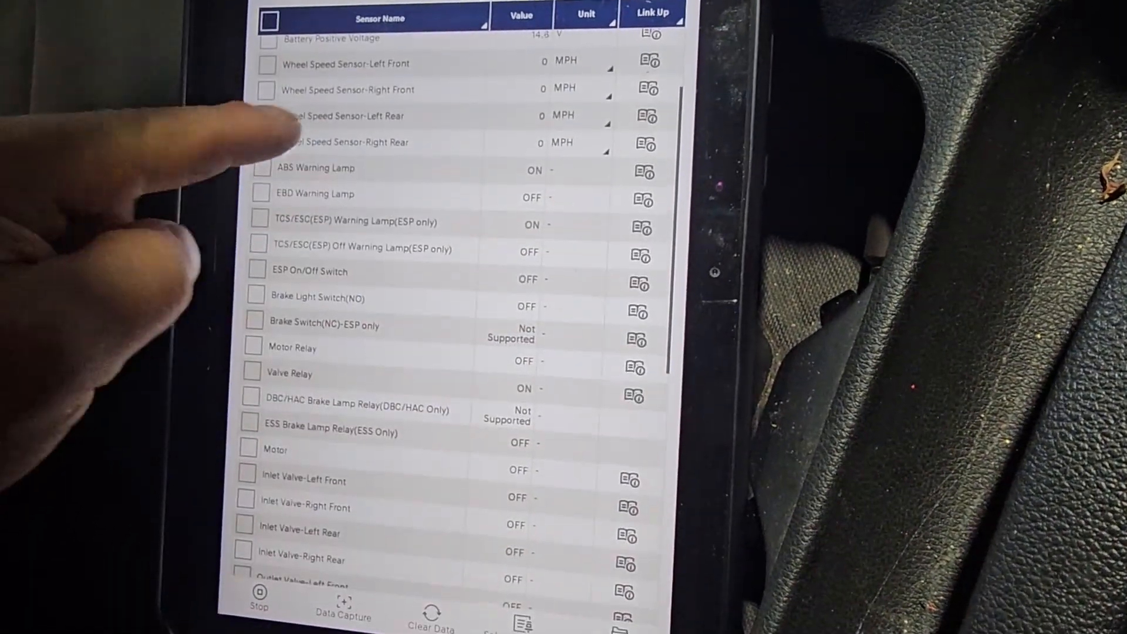
{"action": "scroll", "scroll_direction": "down", "scroll_amount": 3}
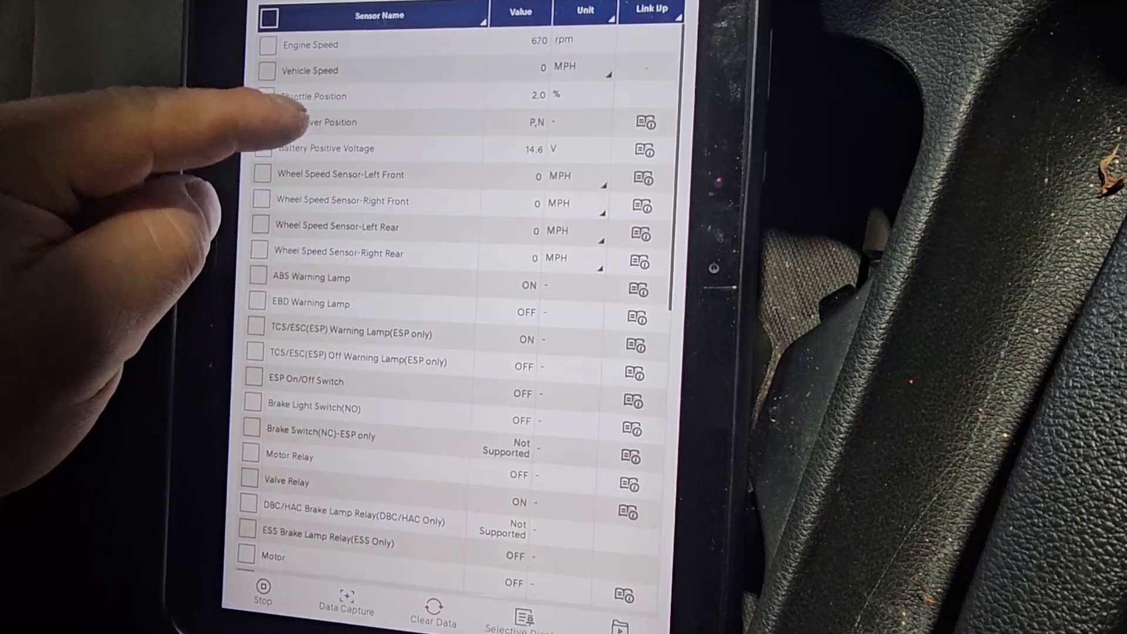
{"action": "scroll", "scroll_direction": "down", "scroll_amount": 3}
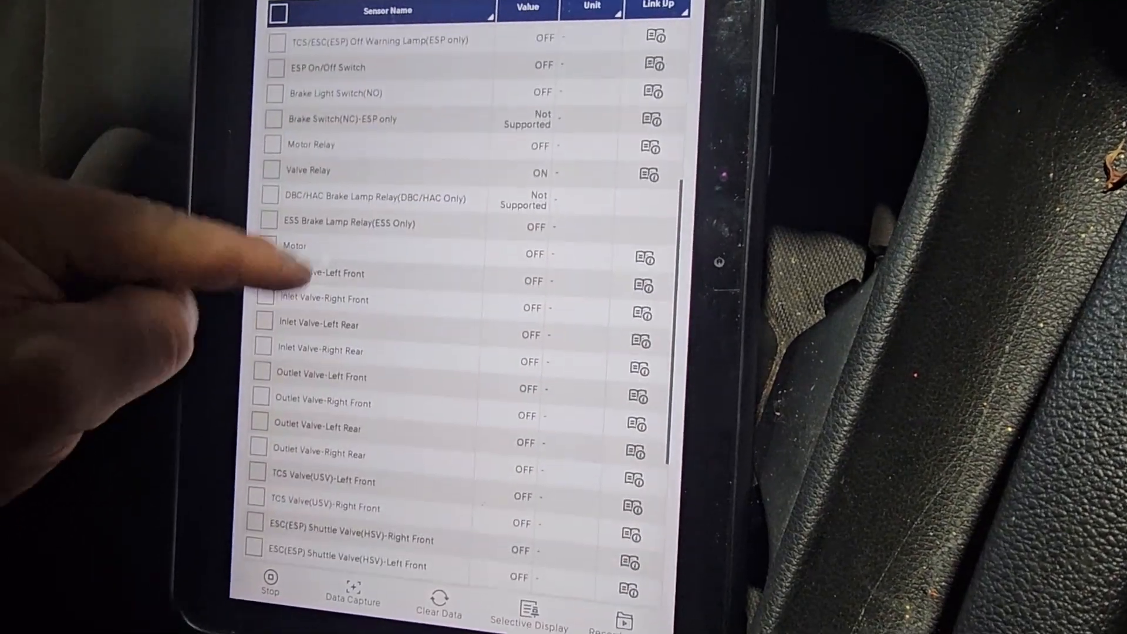
{"action": "scroll", "scroll_direction": "down", "scroll_amount": 3}
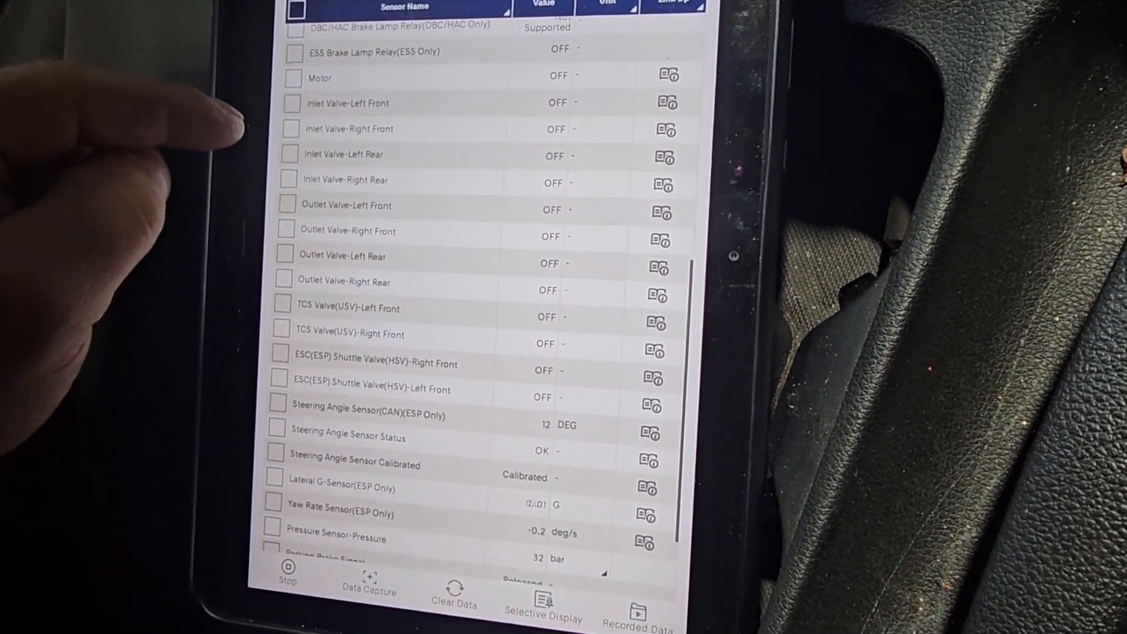
{"action": "scroll", "scroll_direction": "down", "scroll_amount": 3}
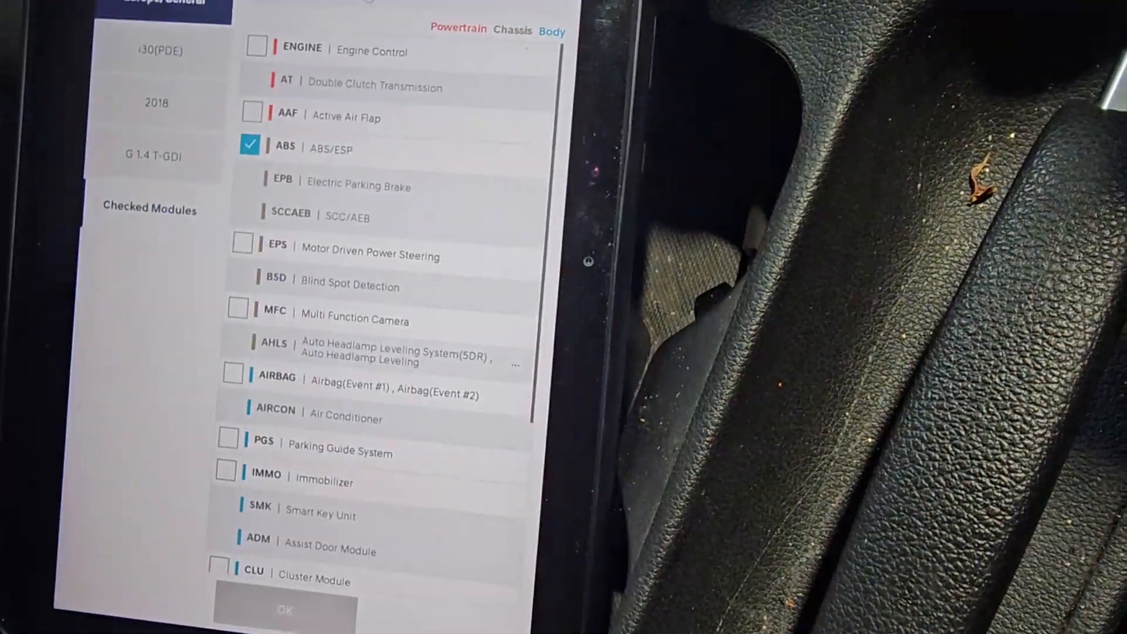
- Confirm ABS/ESP as the only module checked for diagnosis
{"action": "left_click", "coordinate": [284, 610]}
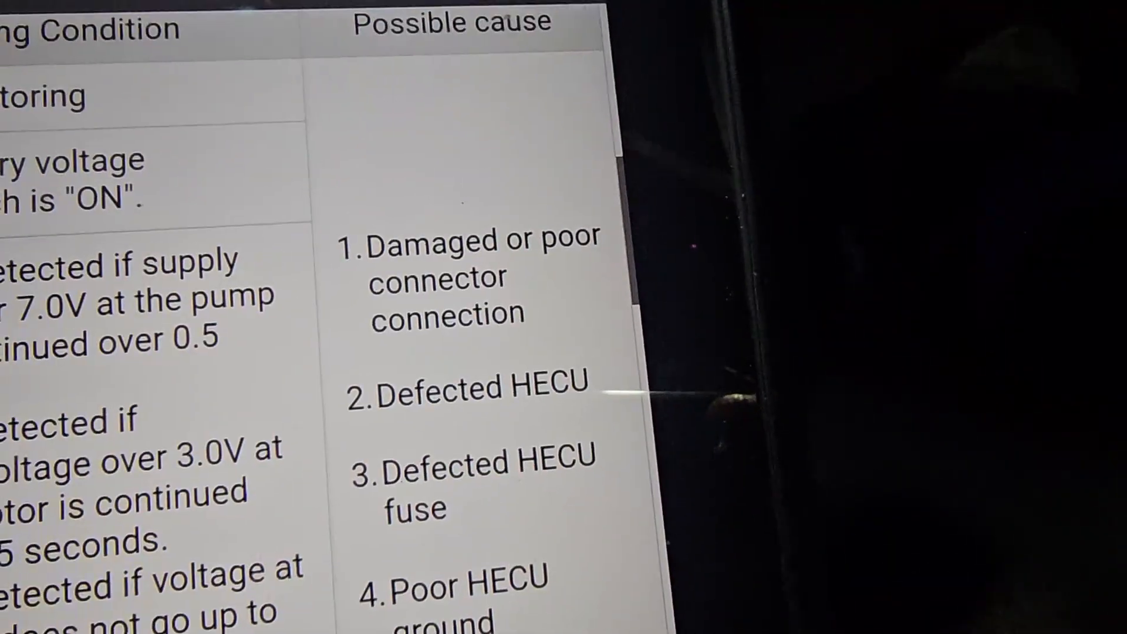
- Scroll the motor fault guide to the Possible cause column: connector, HECU, fuse, ground
{"action": "scroll", "scroll_direction": "down", "scroll_amount": 3}
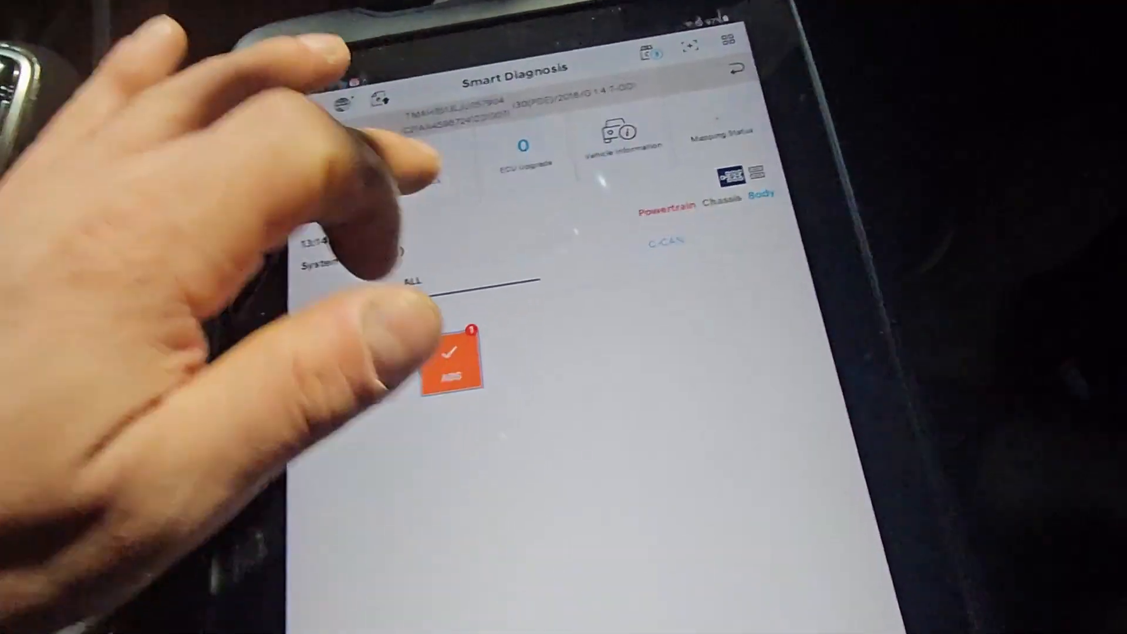
- Erase the stored ABS Motor Electrical fault code and request a fresh system search
{"action": "left_click", "coordinate": [450, 363]}
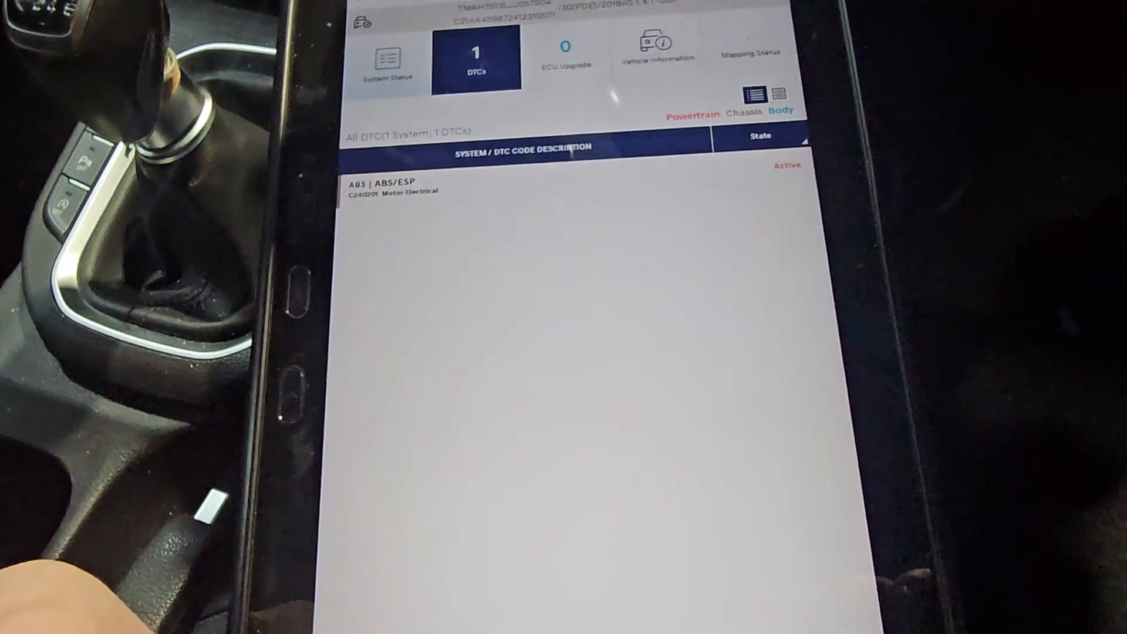
{"action": "left_click", "coordinate": [668, 298]}
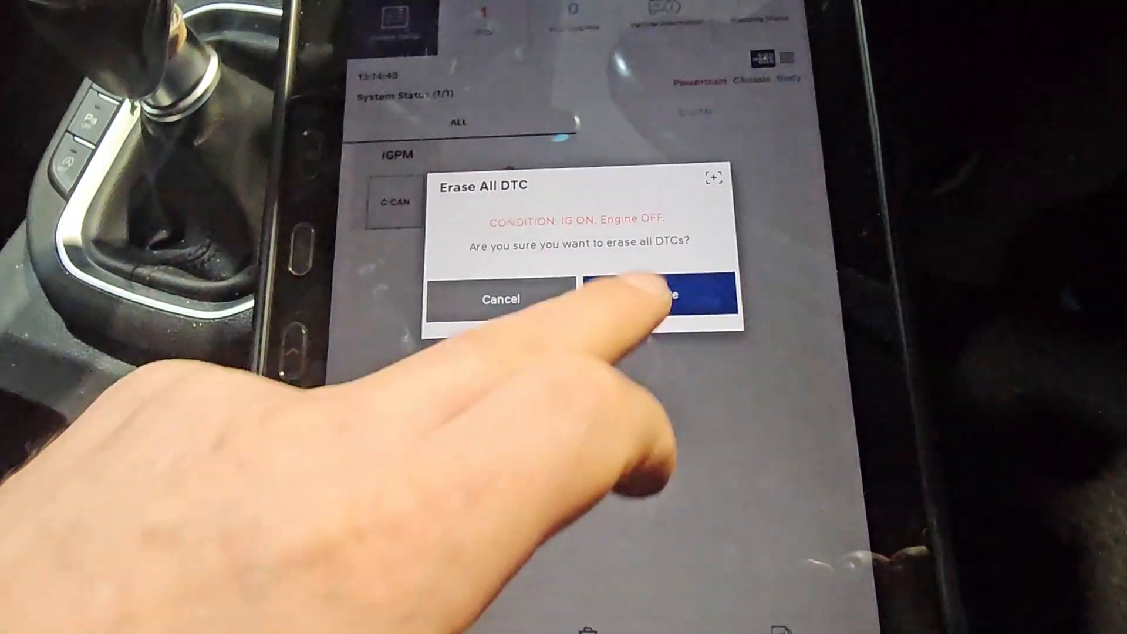
{"action": "left_click", "coordinate": [672, 297]}
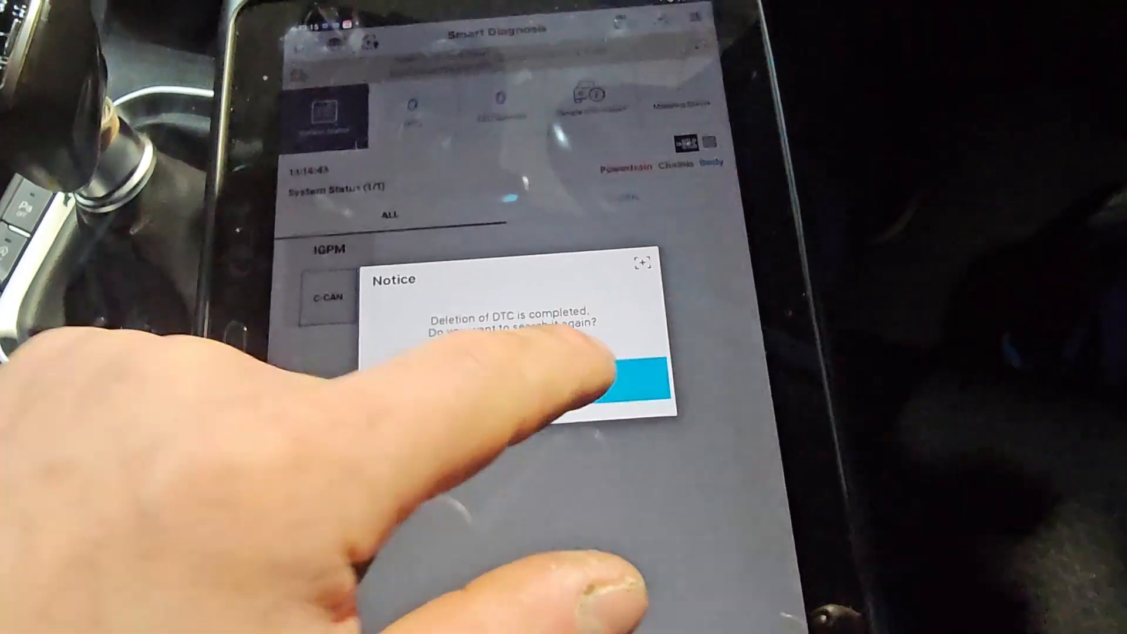
{"action": "left_click", "coordinate": [635, 385]}
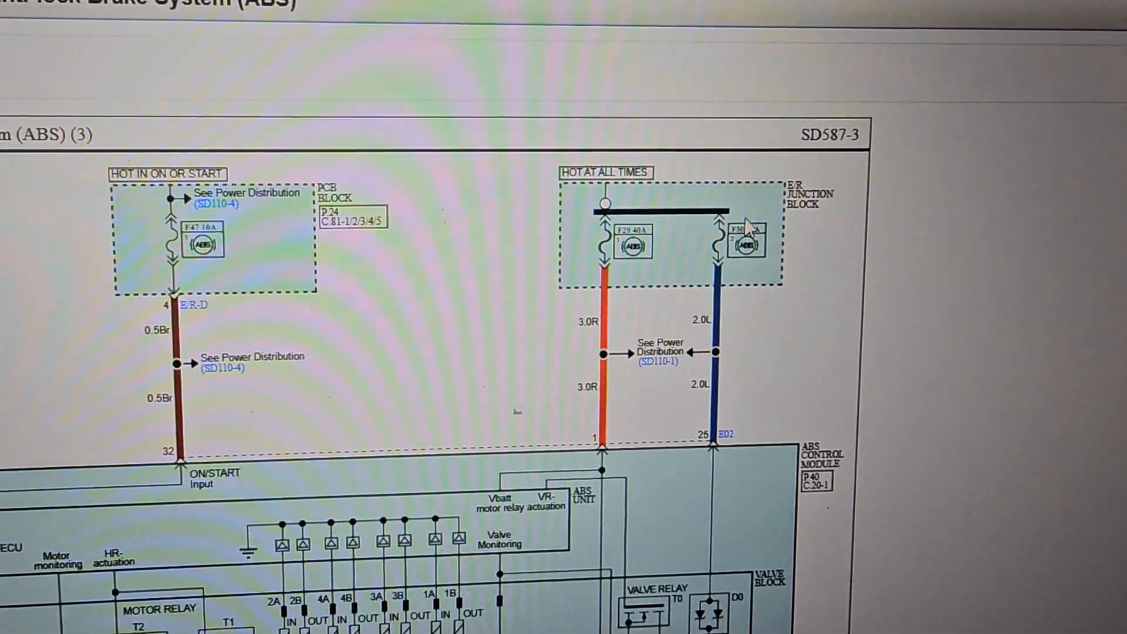
- Scroll the ABS schematic to the control module's fused power feeds at pins 1, 25 and 32
{"action": "scroll", "scroll_direction": "down", "scroll_amount": 3}
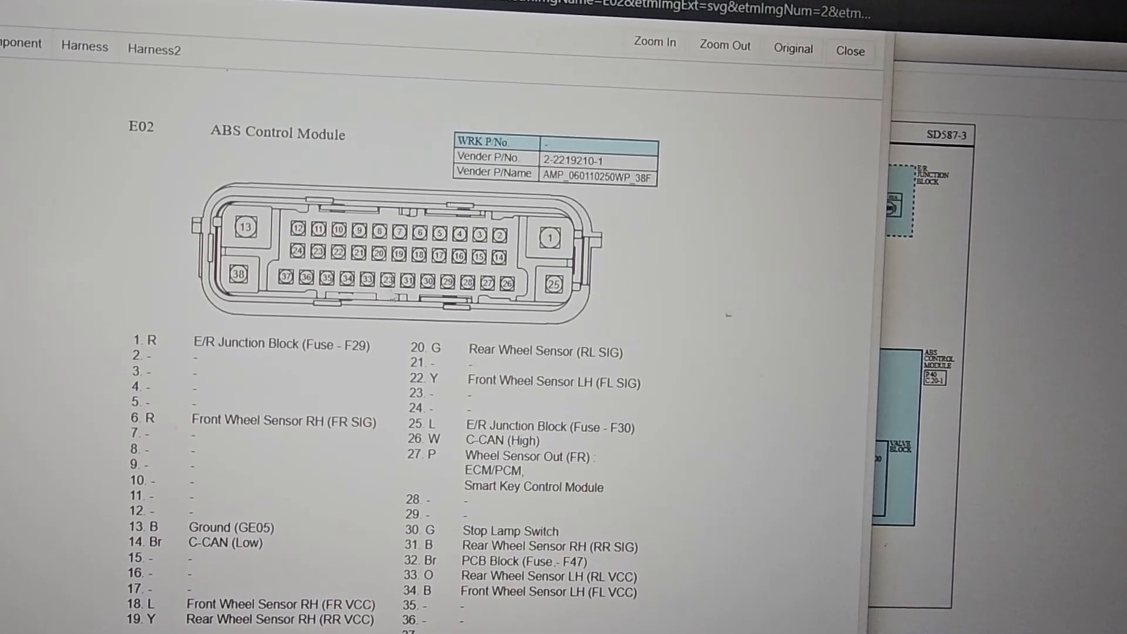
- Scroll the E02 ABS Control Module connector popup through its pin assignments
{"action": "scroll", "scroll_direction": "down", "scroll_amount": 3}
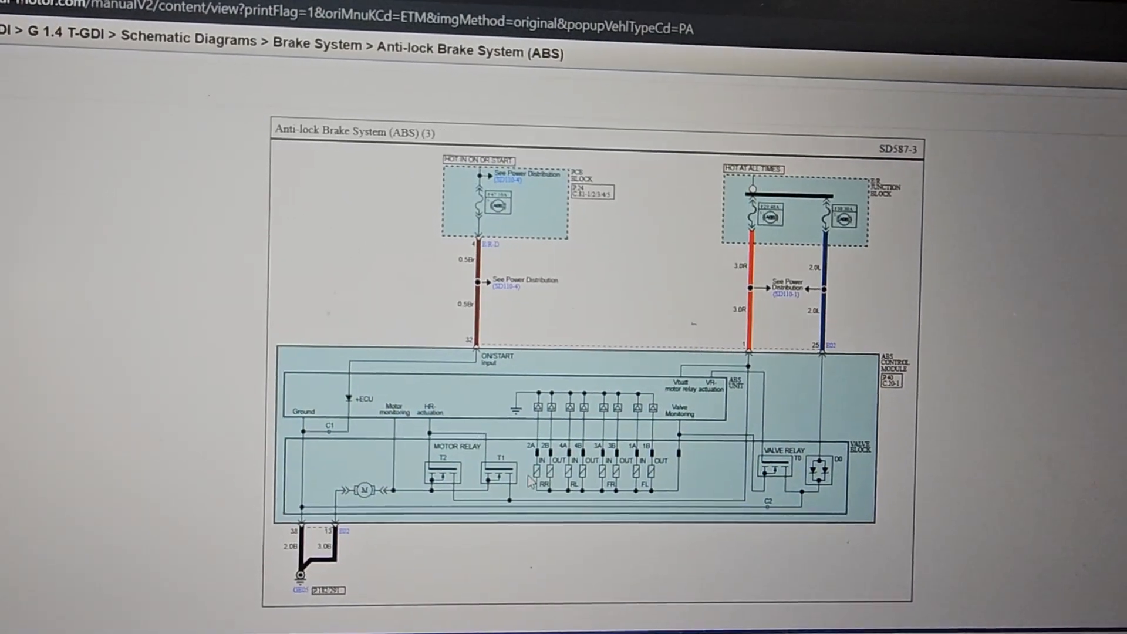
- Scroll down the full ABS schematic past the power feeds, relays and ground
{"action": "scroll", "scroll_direction": "down", "scroll_amount": 3}
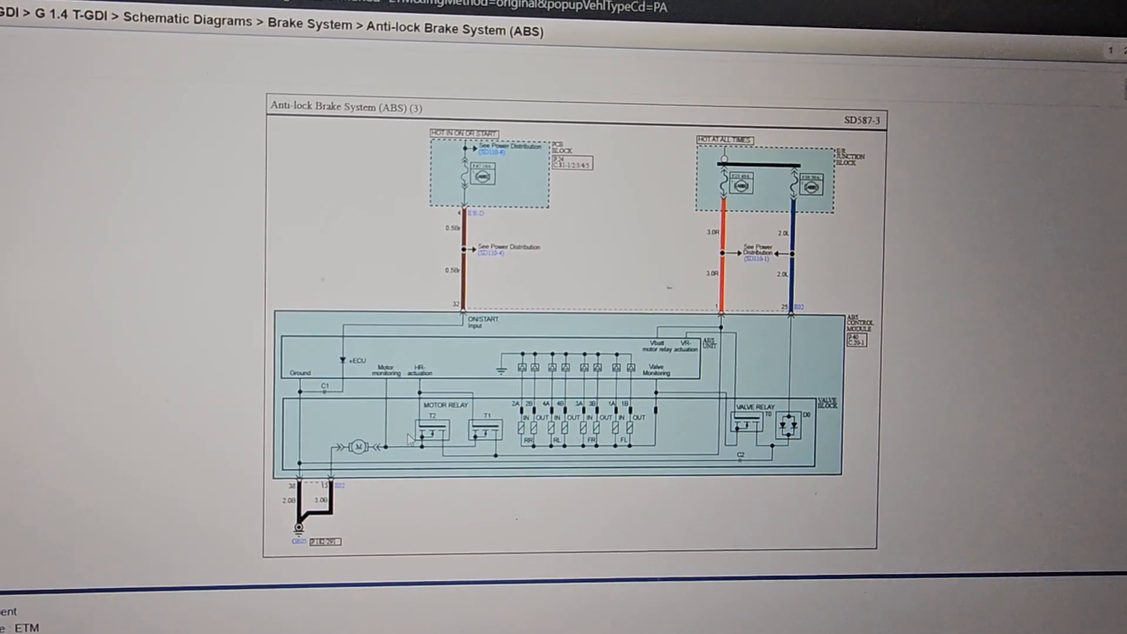
{"action": "scroll", "scroll_direction": "down", "scroll_amount": 3}
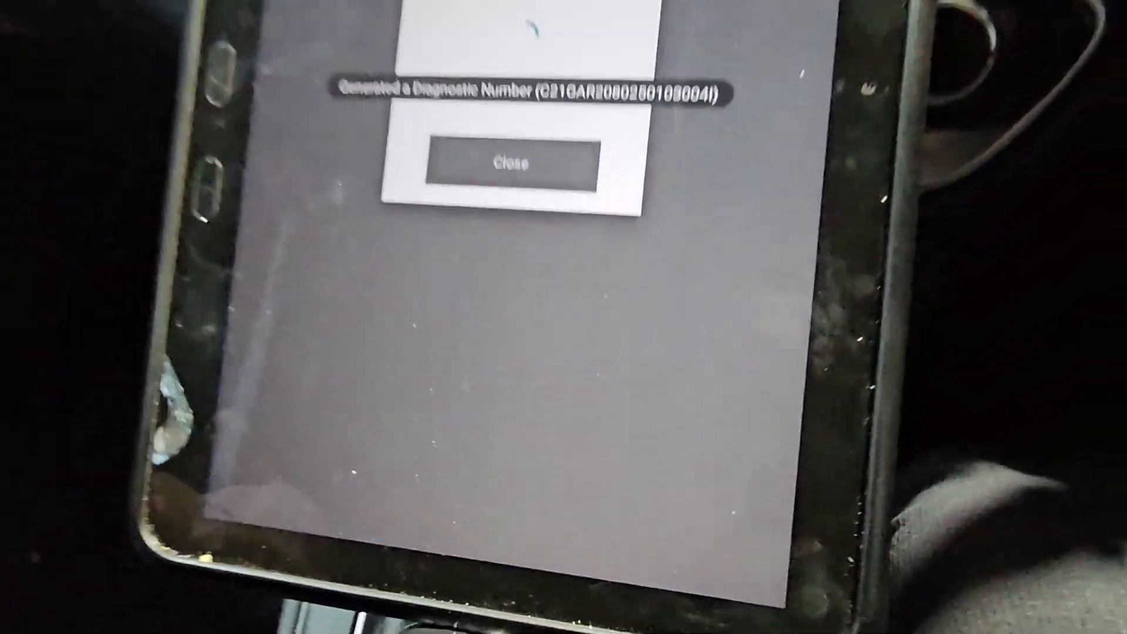
- Dismiss the diagnostic number notice and bring up the ABS/ESP procedure's info page
{"action": "left_click", "coordinate": [511, 161]}
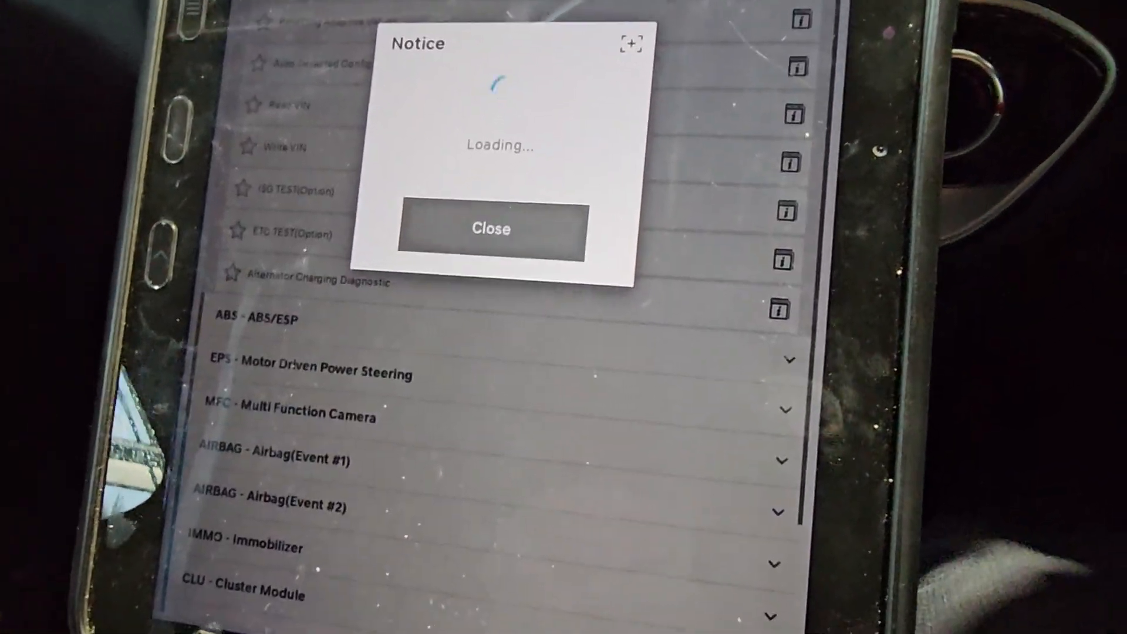
{"action": "left_click", "coordinate": [492, 229]}
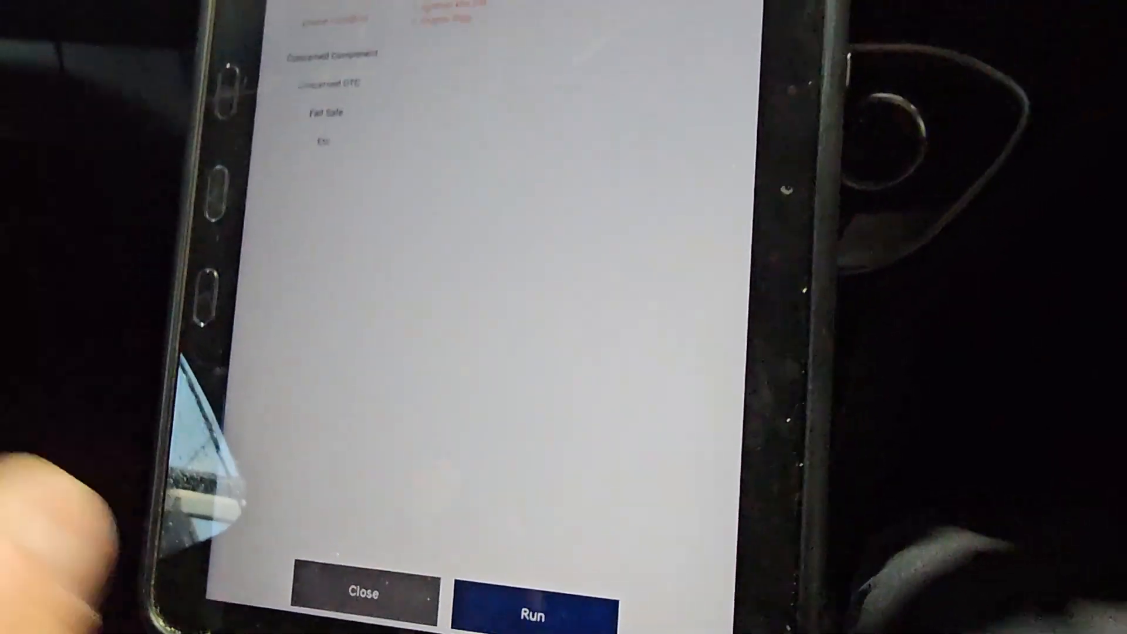
- Run the ABS/ESP procedure and back up the ECU data before the replacement work
{"action": "left_click", "coordinate": [536, 613]}
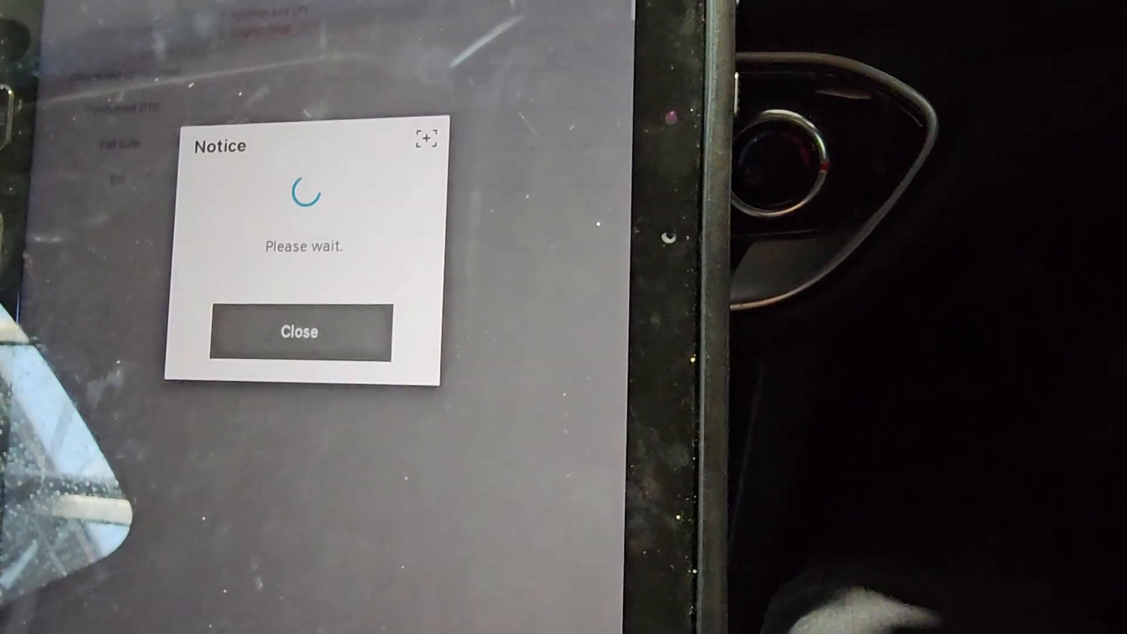
{"action": "left_click", "coordinate": [300, 332]}
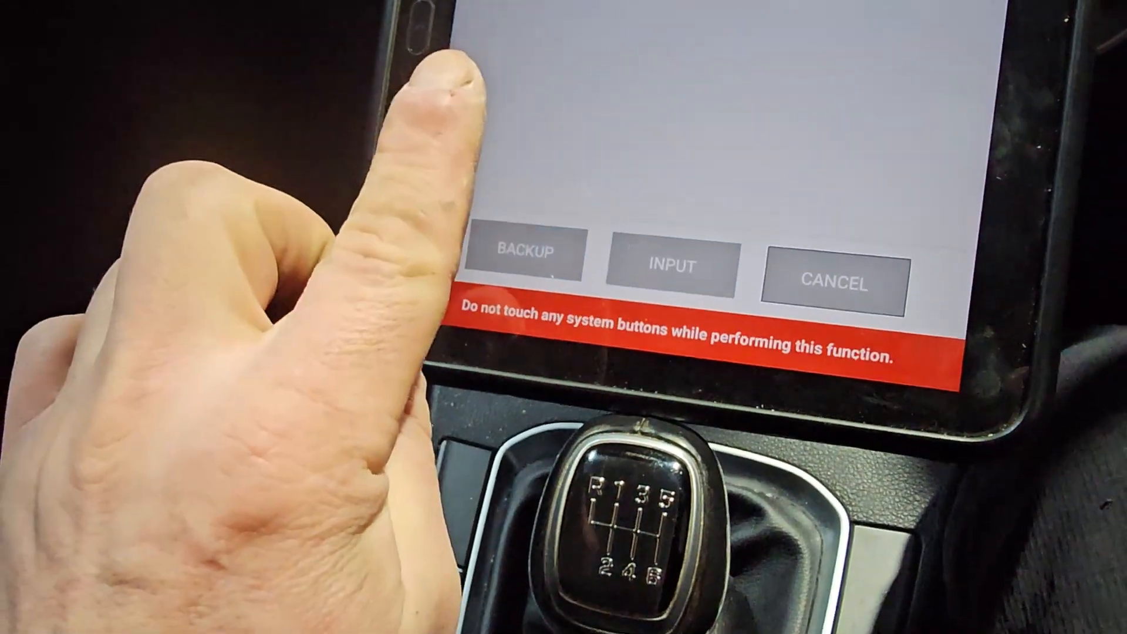
{"action": "left_click", "coordinate": [525, 251]}
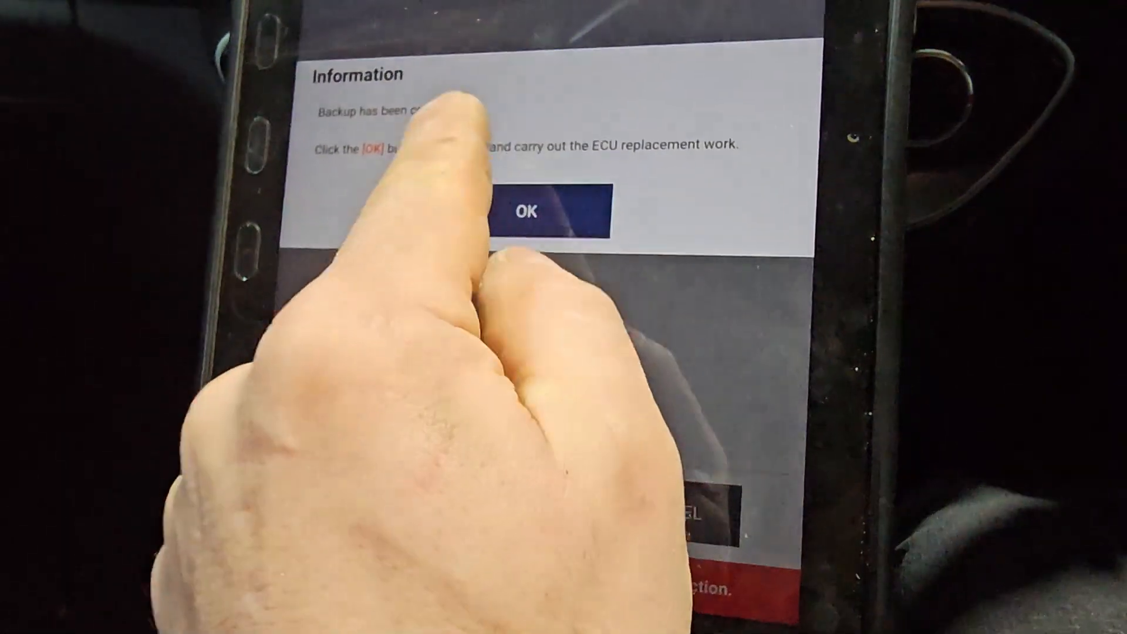
- Acknowledge the completed coding backup notice
{"action": "left_click", "coordinate": [527, 212]}
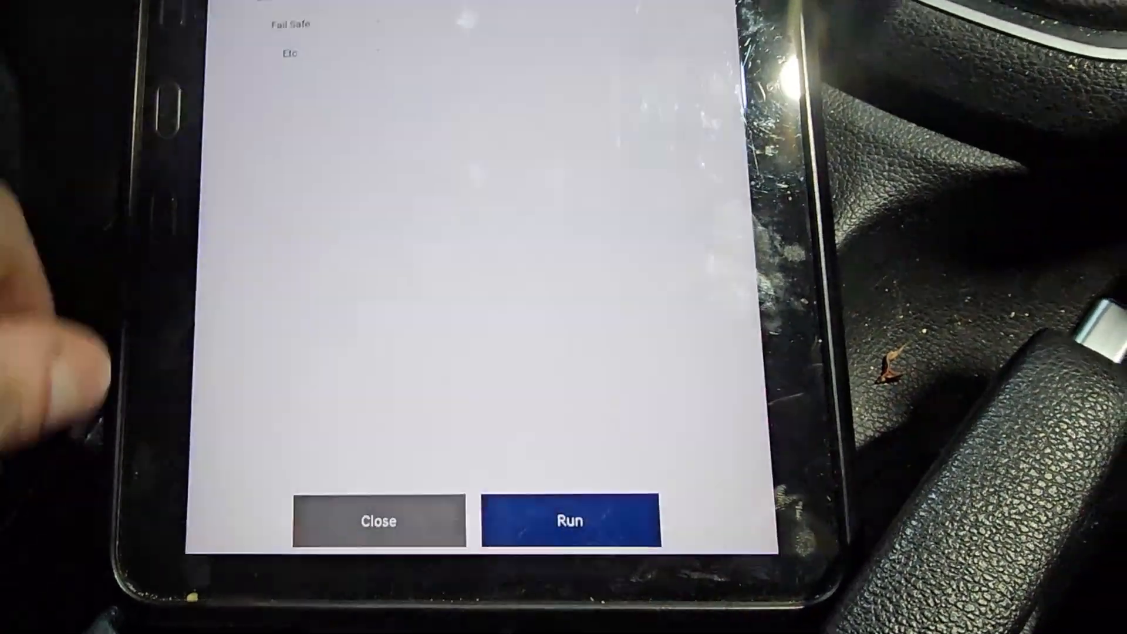
- Run Variant Coding, accept the caution, and INPUT the backed-up values to the new ECU
{"action": "left_click", "coordinate": [567, 520]}
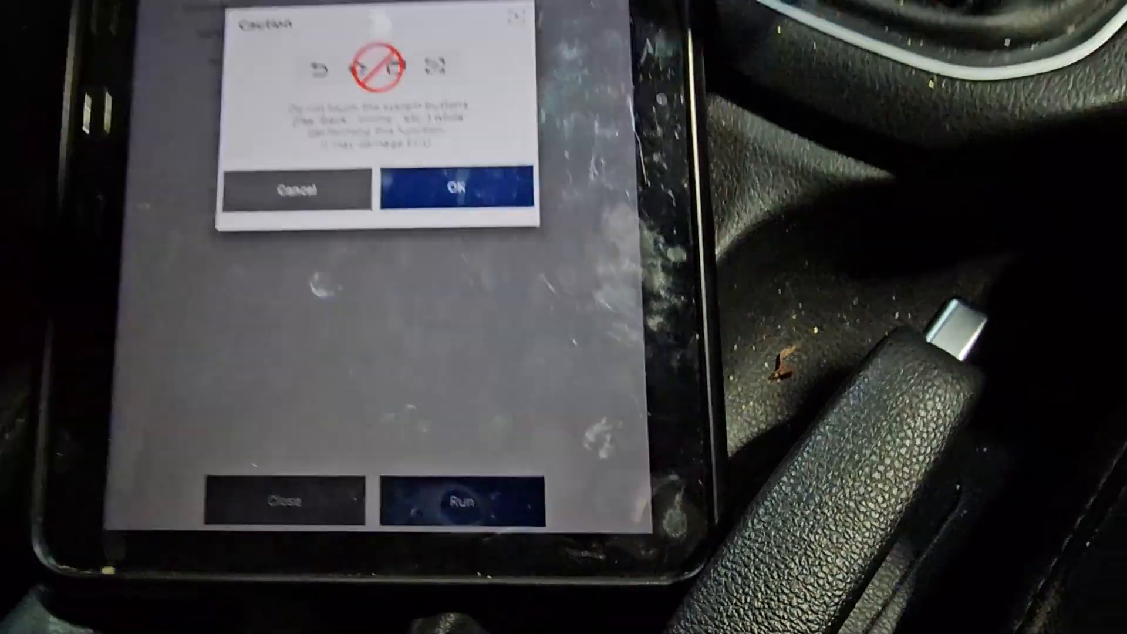
{"action": "left_click", "coordinate": [455, 188]}
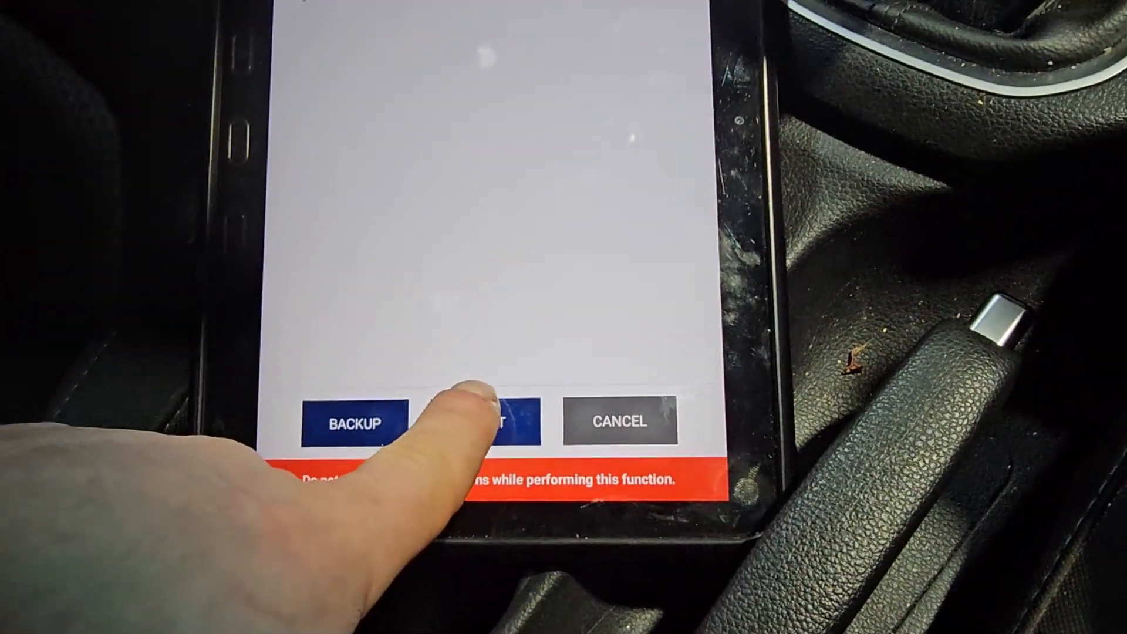
{"action": "left_click", "coordinate": [511, 422]}
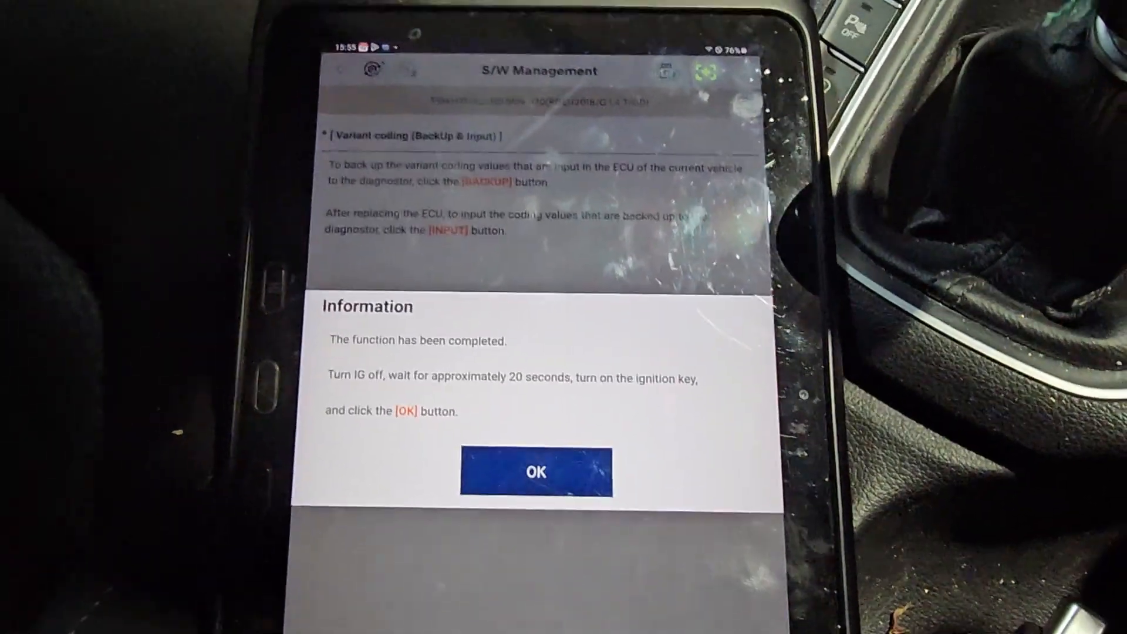
- Confirm coding completion after the ignition cycle and start a full Smart Diagnosis scan
{"action": "left_click", "coordinate": [536, 472]}
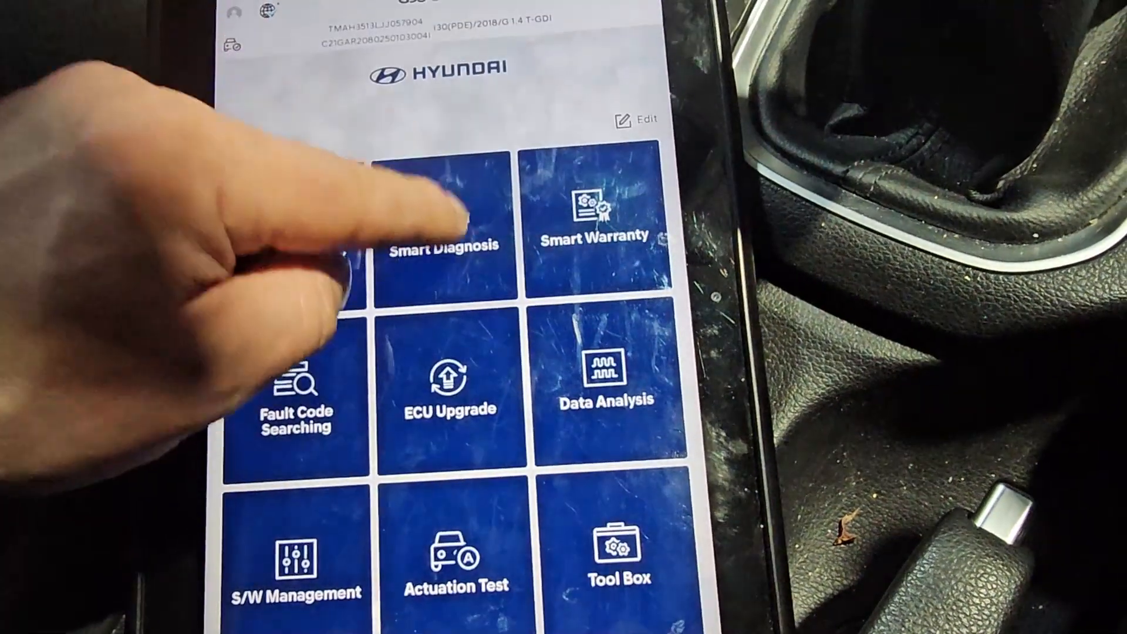
{"action": "left_click", "coordinate": [446, 245]}
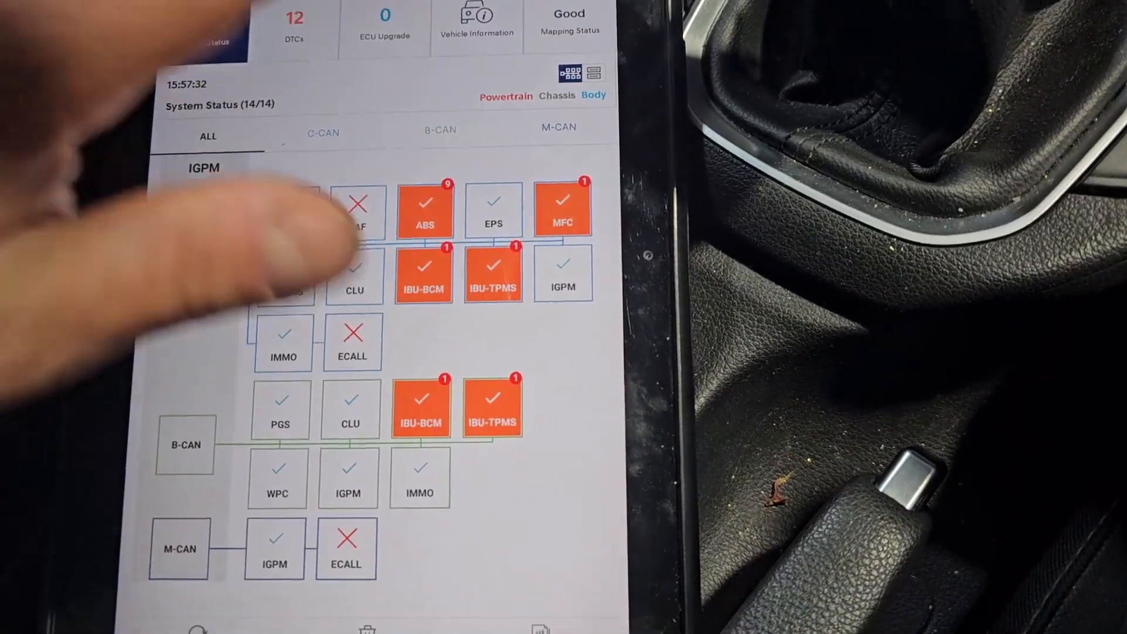
- Review the ABS wheel speed sensor fault codes in list view and return to the main menu
{"action": "scroll", "scroll_direction": "down", "scroll_amount": 3}
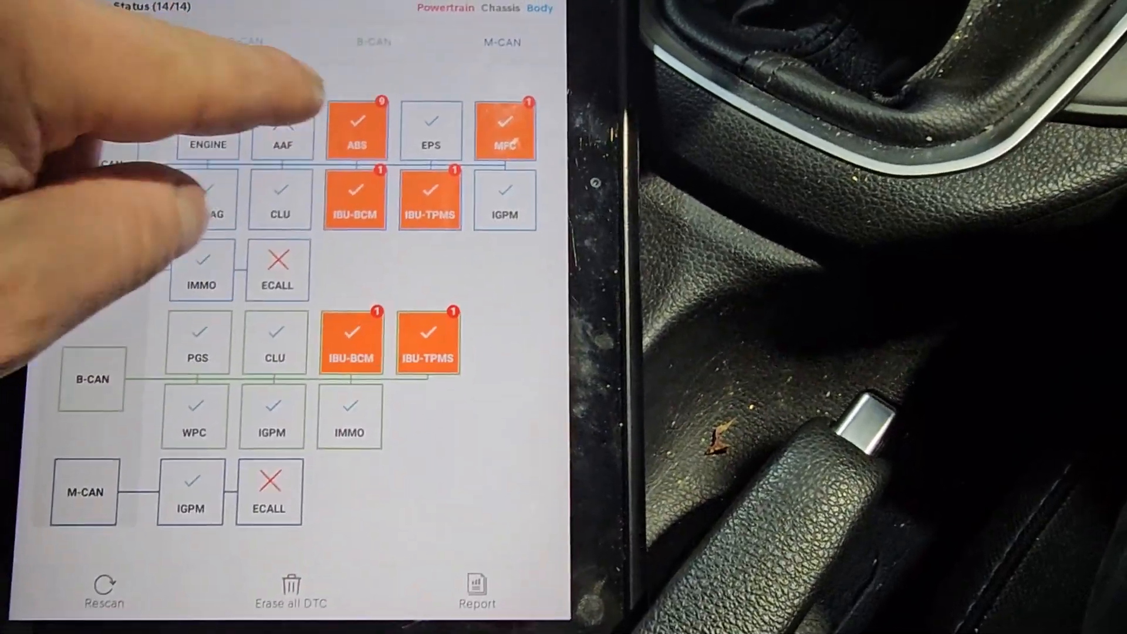
{"action": "left_click", "coordinate": [354, 131]}
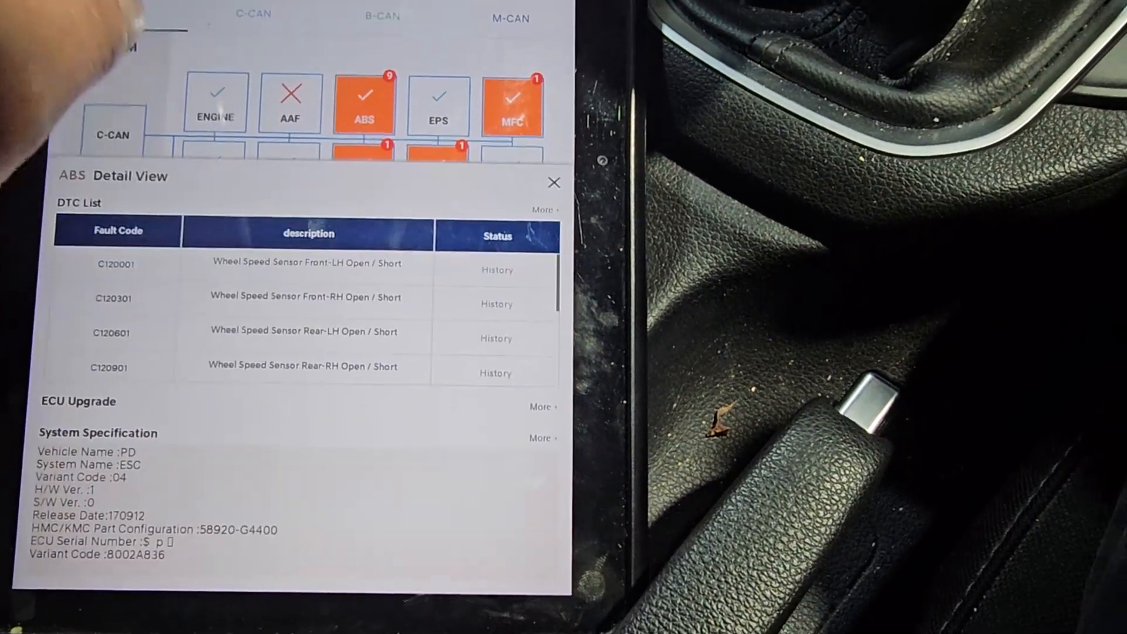
{"action": "left_click", "coordinate": [553, 182]}
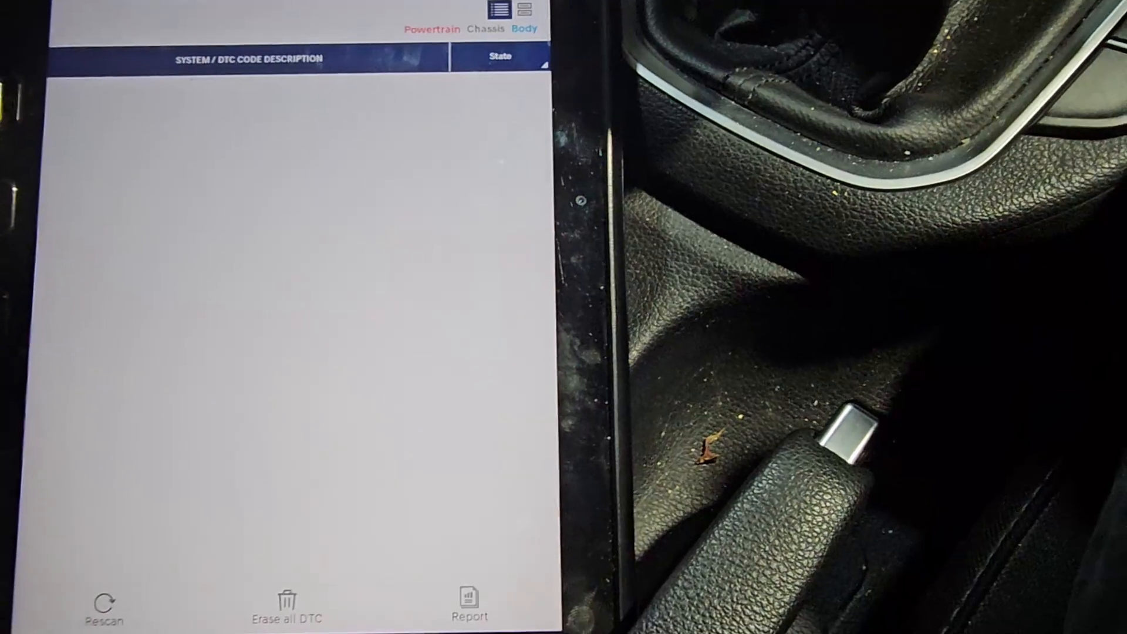
{"action": "left_click", "coordinate": [103, 601]}
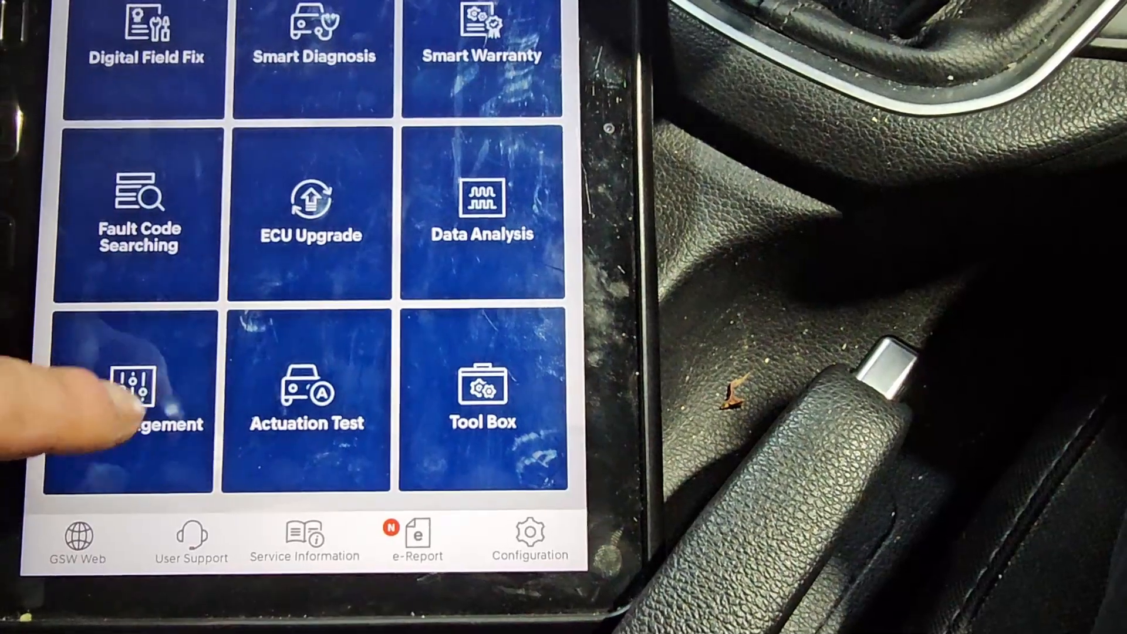
- From S/W Management, reach ABS/ESP Longitudinal G Sensor Calibration (HAC/DBC Only)
{"action": "left_click", "coordinate": [133, 402]}
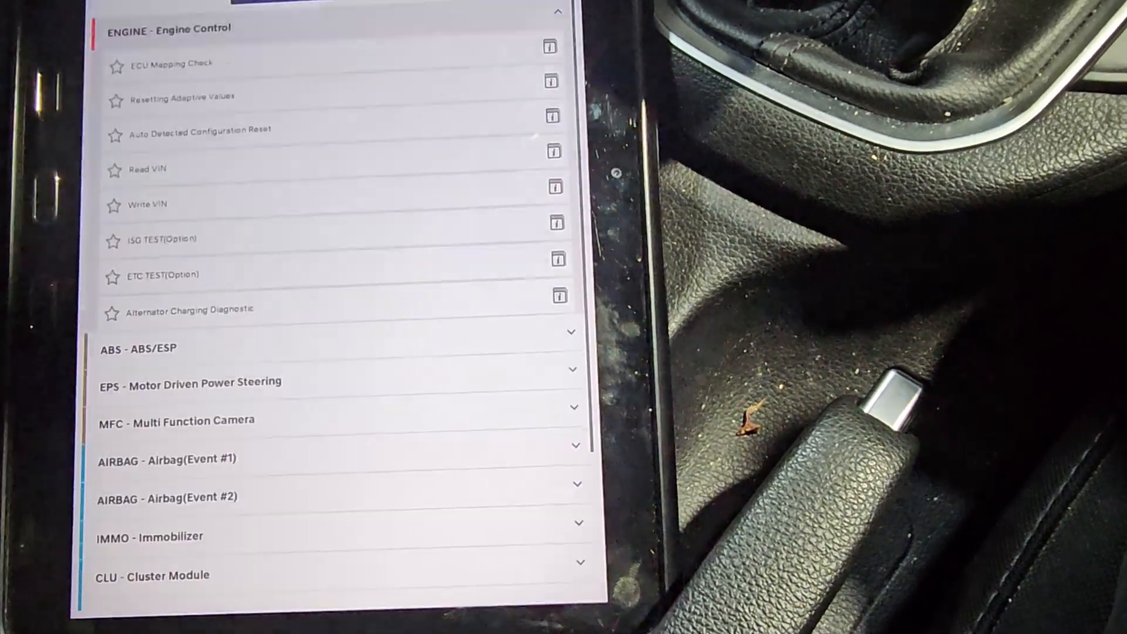
{"action": "scroll", "scroll_direction": "down", "scroll_amount": 3}
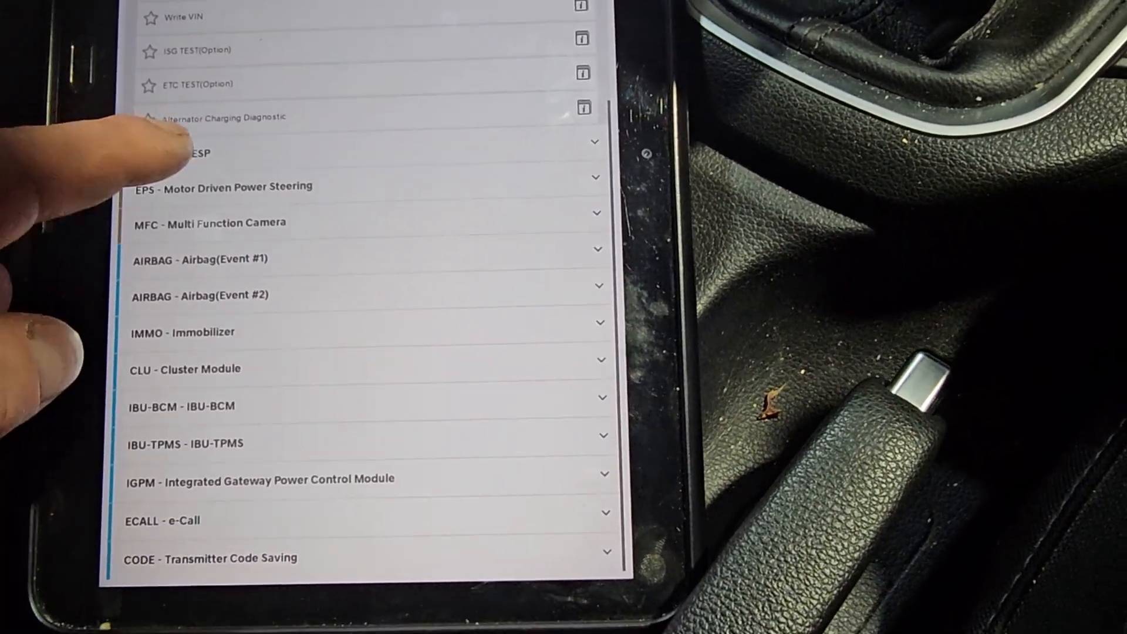
{"action": "left_click", "coordinate": [201, 152]}
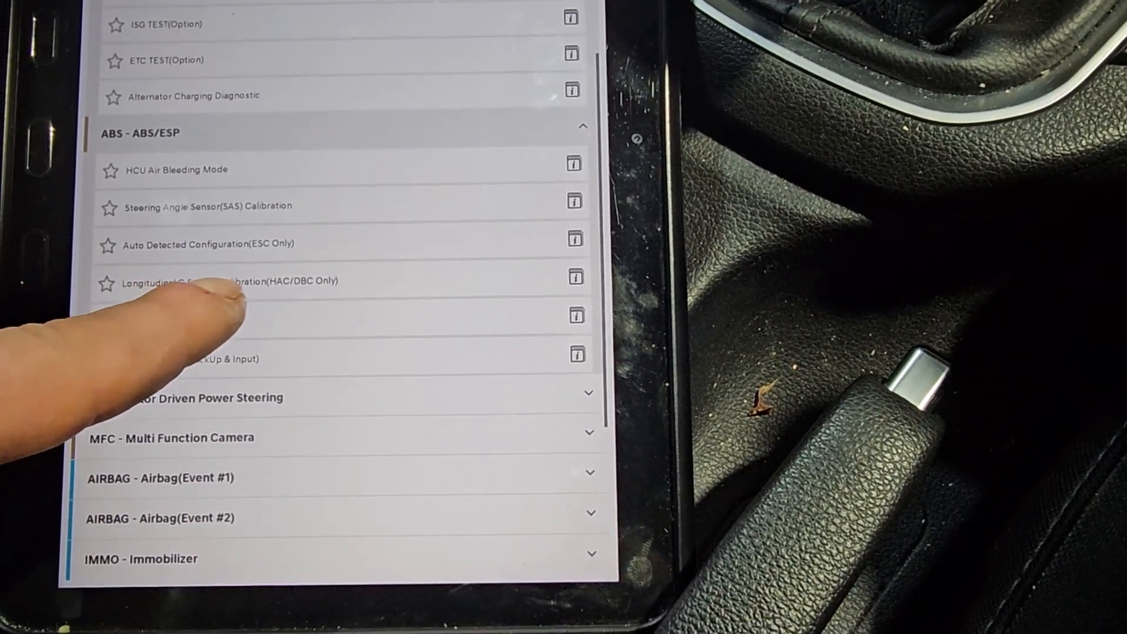
{"action": "left_click", "coordinate": [230, 280]}
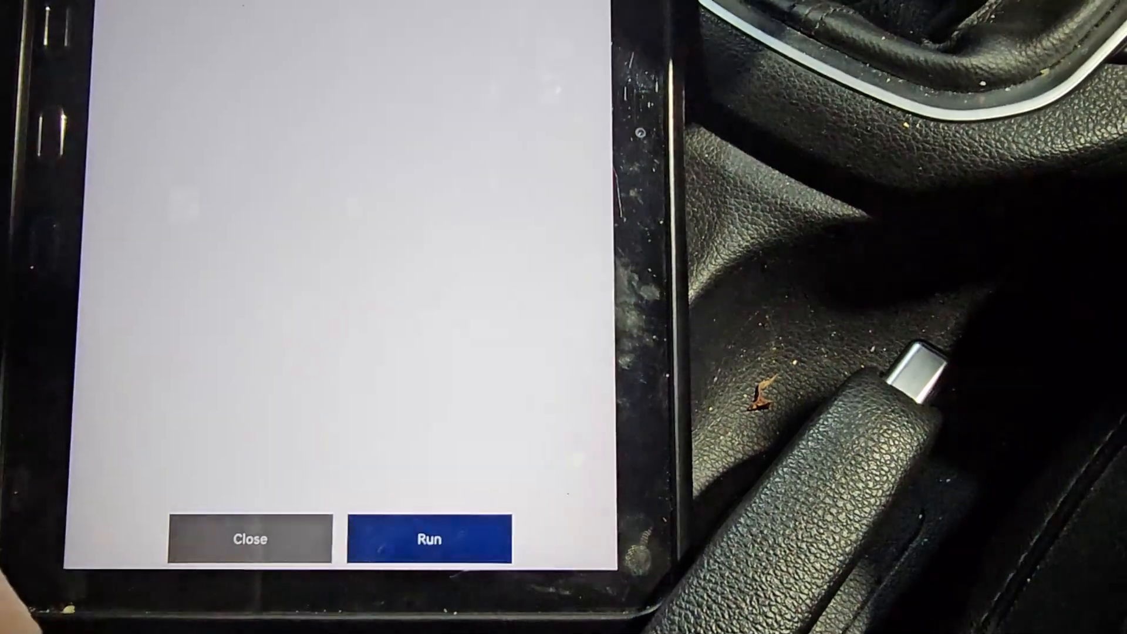
- Run the longitudinal G sensor calibration and accept the caution to reach its conditions page
{"action": "left_click", "coordinate": [429, 539]}
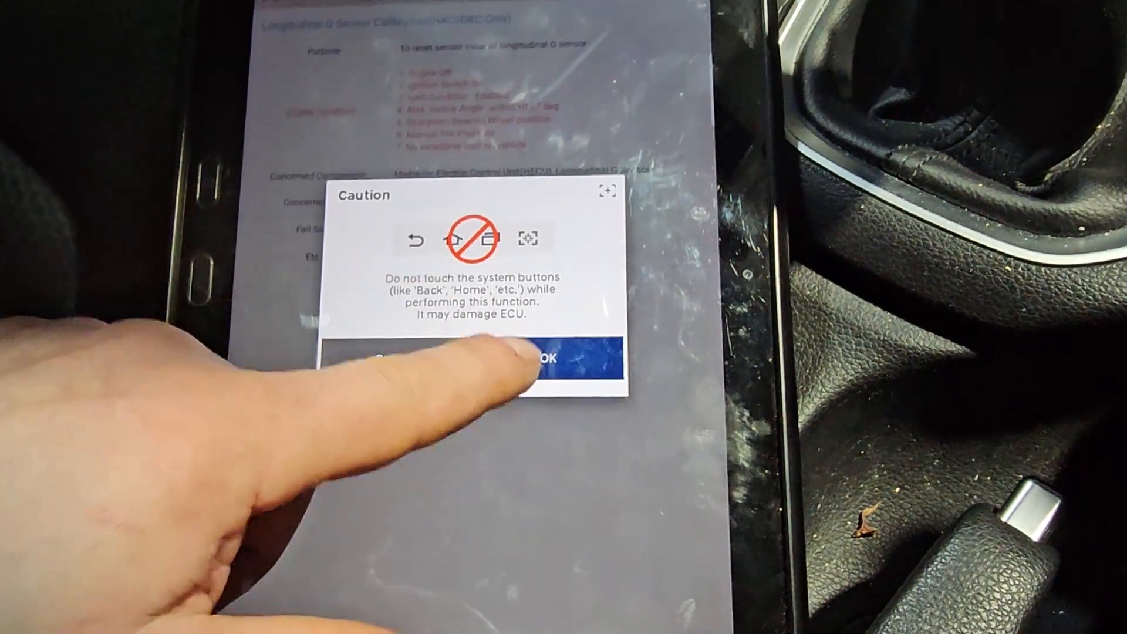
{"action": "left_click", "coordinate": [546, 360]}
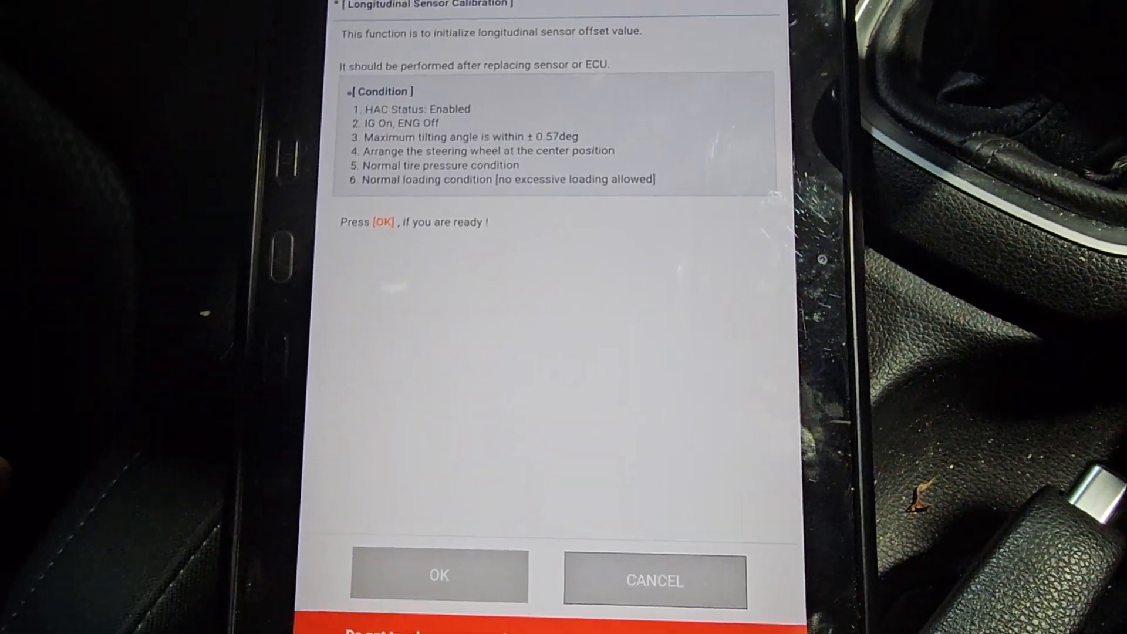
- Confirm the calibration conditions, let it complete, and acknowledge the Complete notice
{"action": "left_click", "coordinate": [438, 576]}
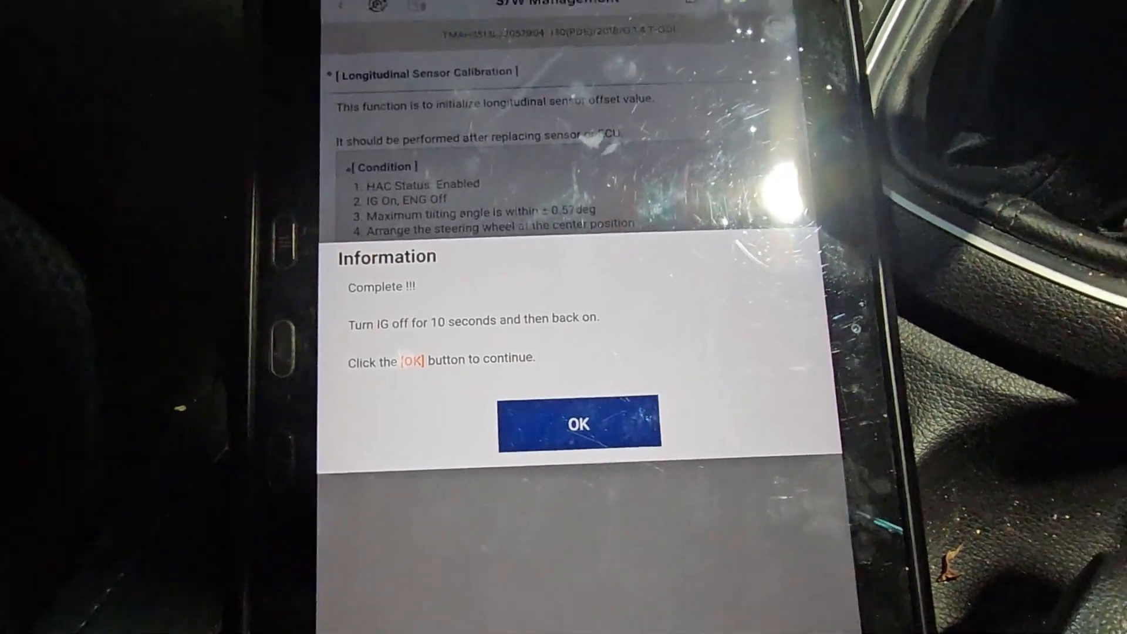
{"action": "left_click", "coordinate": [577, 424]}
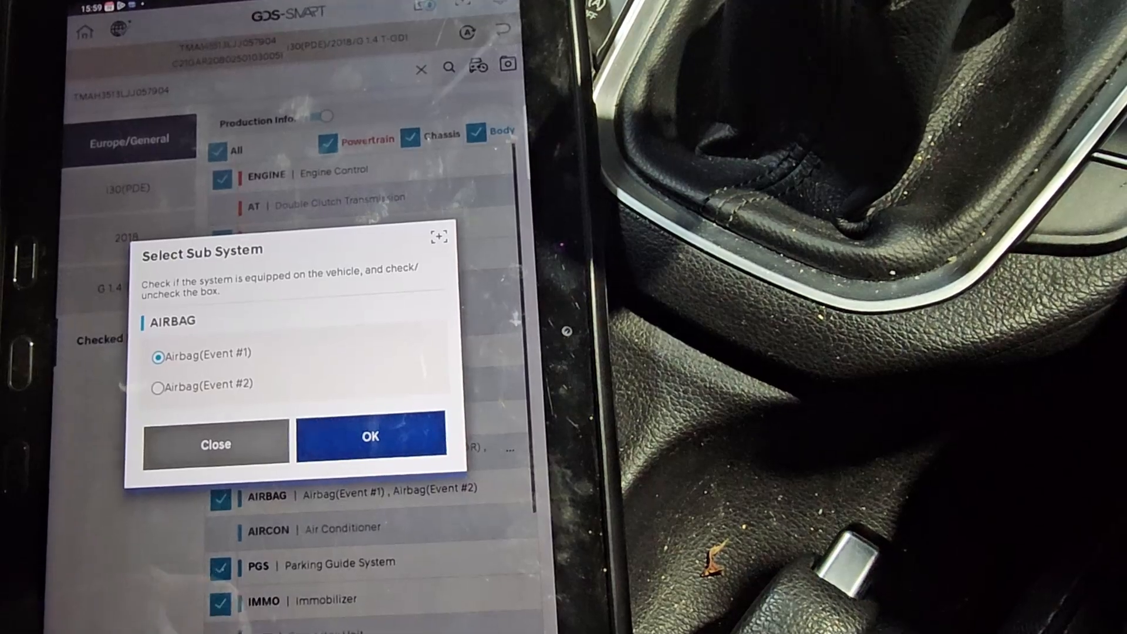
- Keep Airbag(Event #1) as the fitted sub-system and confirm to scan system status
{"action": "left_click", "coordinate": [369, 436]}
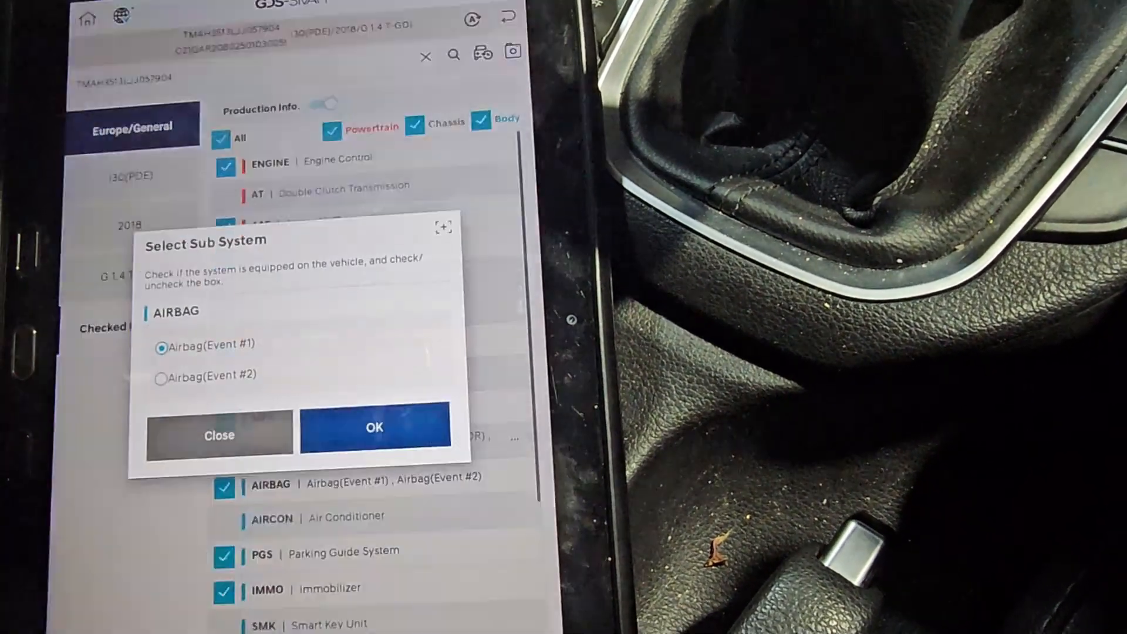
{"action": "left_click", "coordinate": [374, 427]}
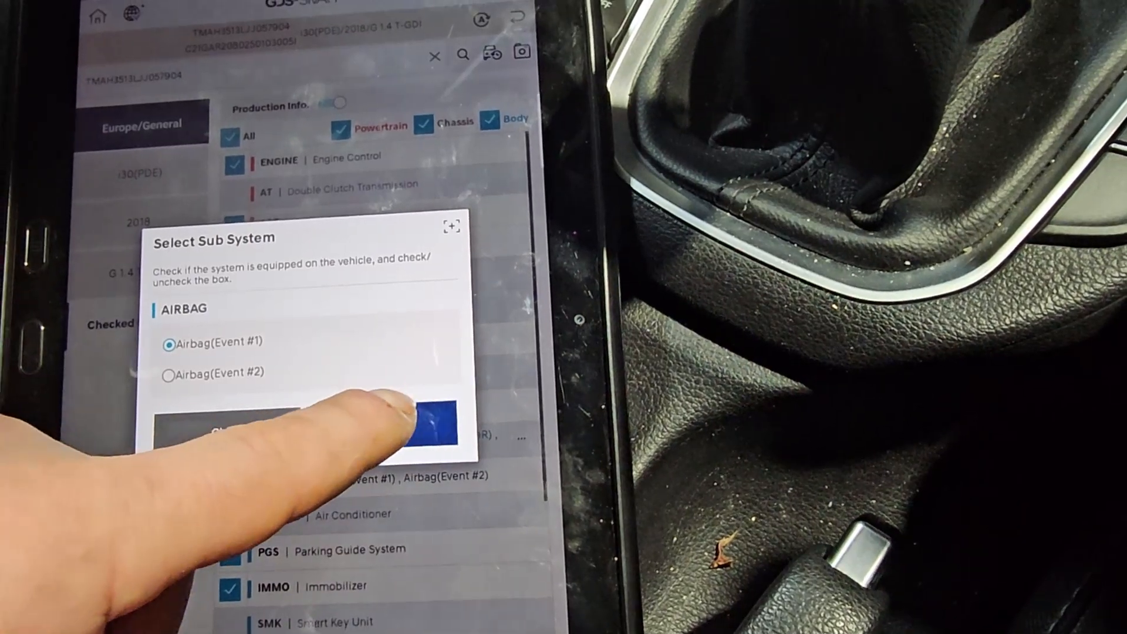
{"action": "left_click", "coordinate": [438, 424]}
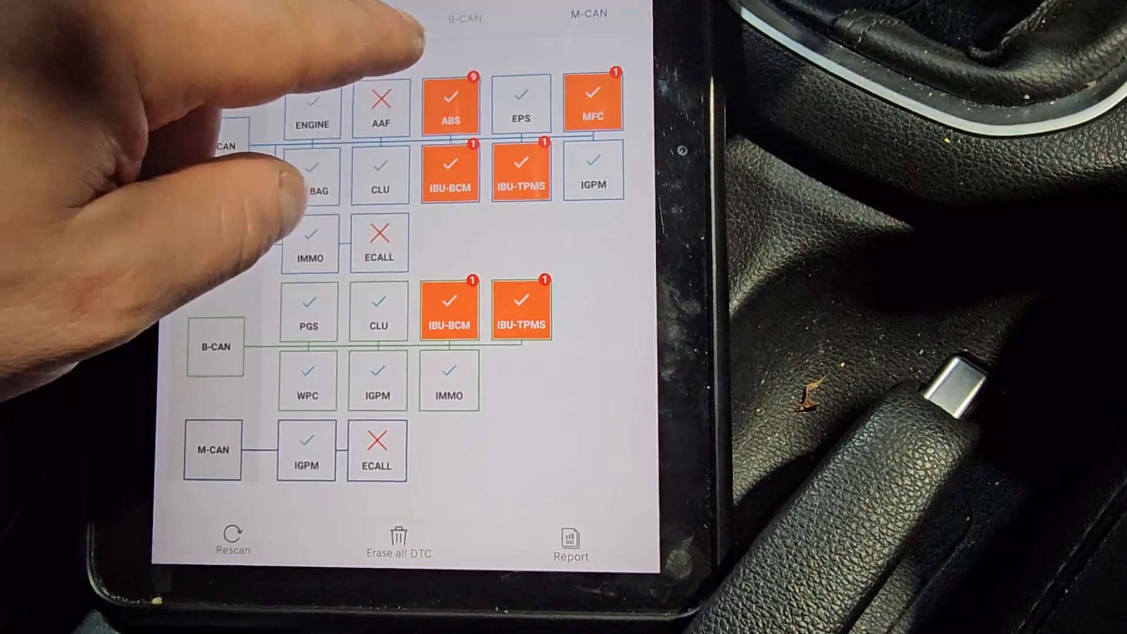
- Erase all DTCs down to a count of 0 and request a fresh system rescan
{"action": "left_click", "coordinate": [449, 98]}
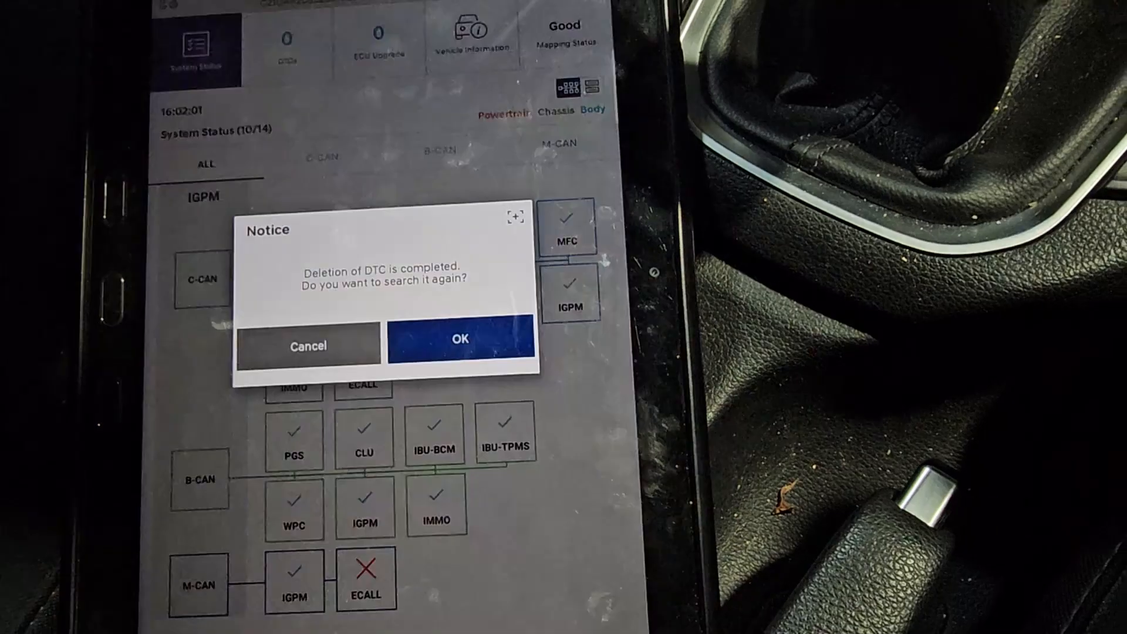
{"action": "left_click", "coordinate": [458, 338]}
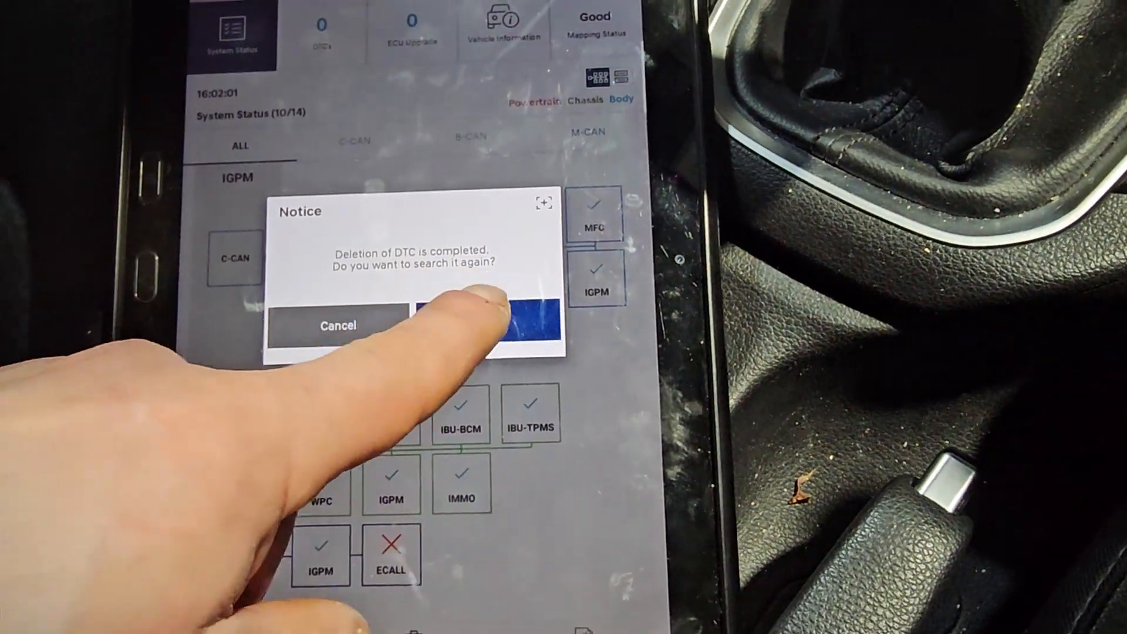